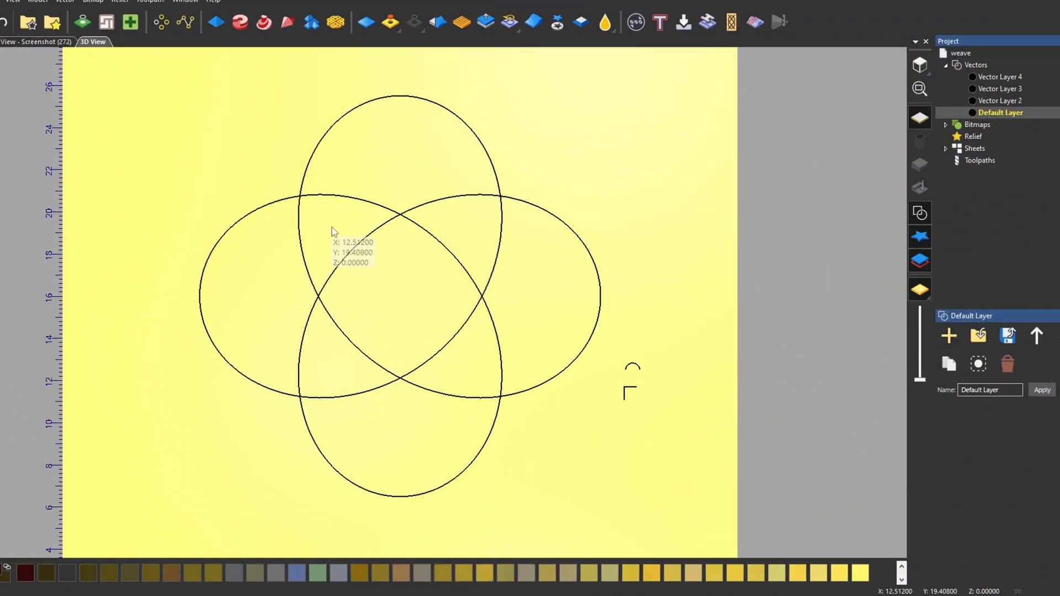
pyautogui.moveTo(463, 105)
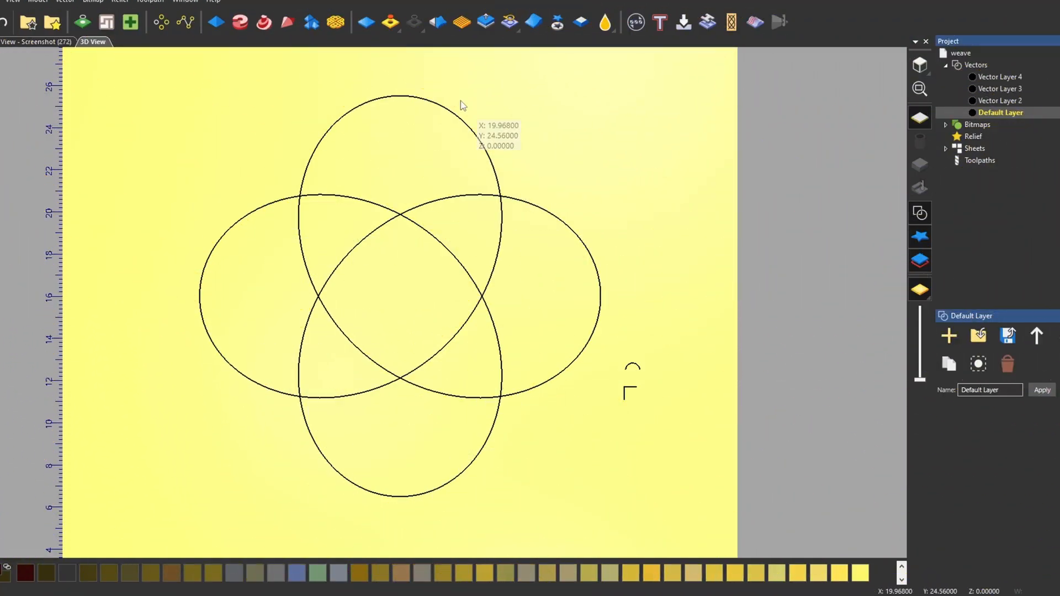
pyautogui.moveTo(245, 214)
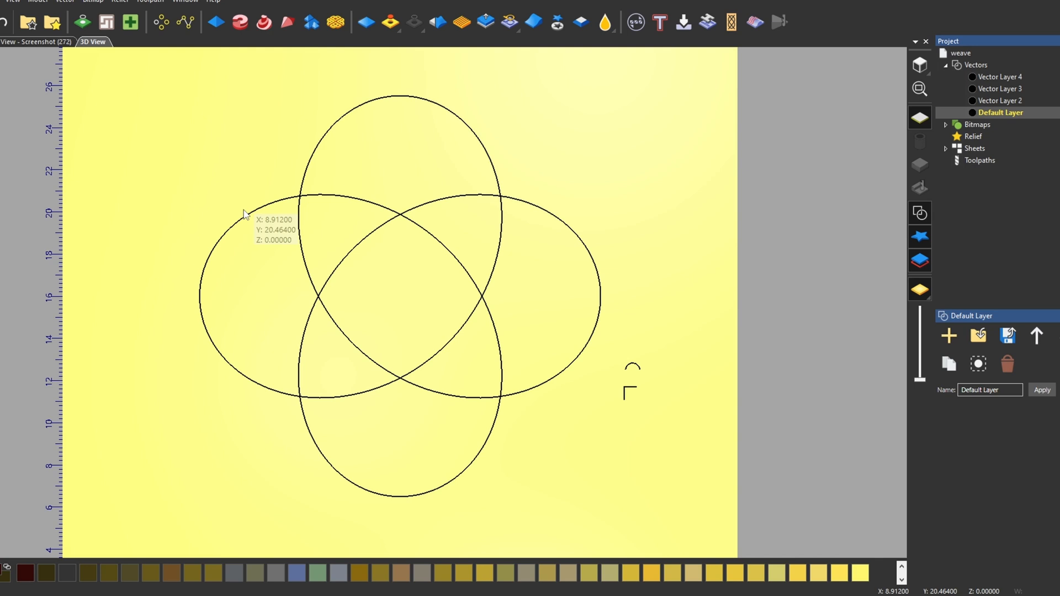
pyautogui.moveTo(633, 372)
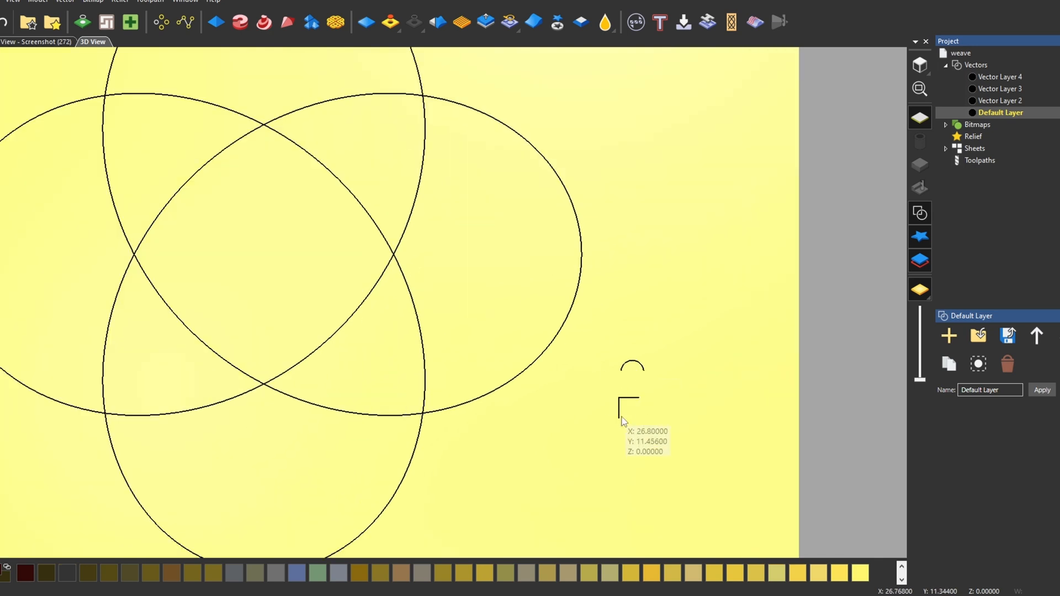
pyautogui.moveTo(620, 415)
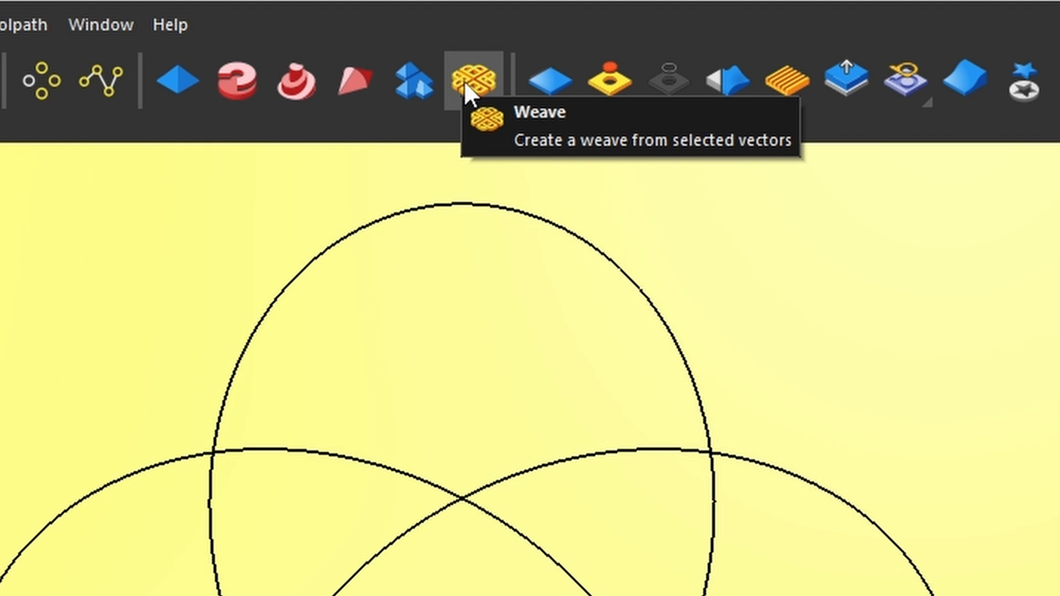
# Launch the Weave tool to start building a weave from the four ellipses.
pyautogui.click(470, 74)
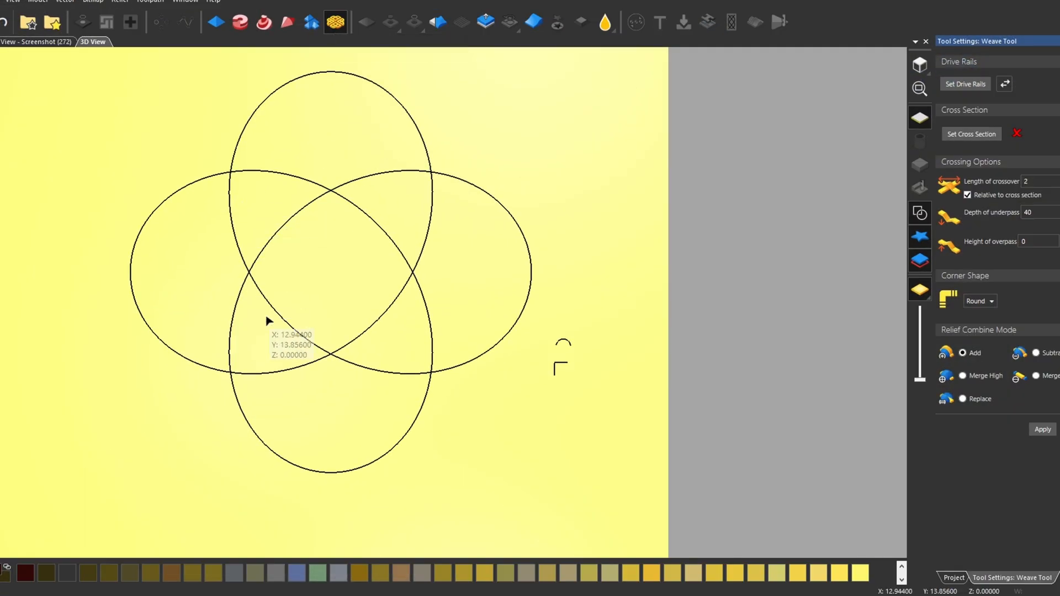
pyautogui.moveTo(426, 254)
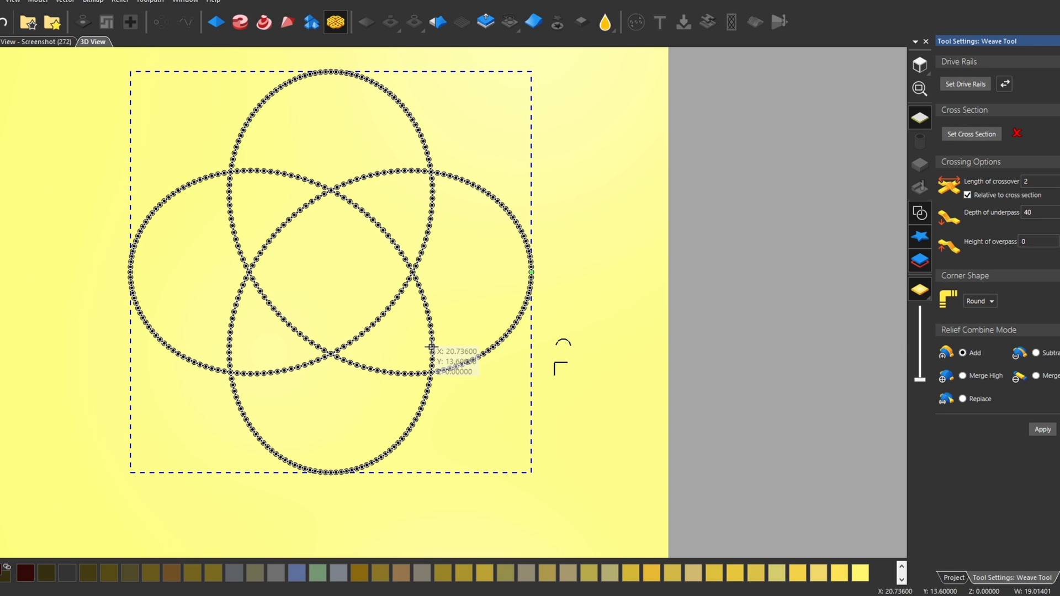
pyautogui.moveTo(966, 92)
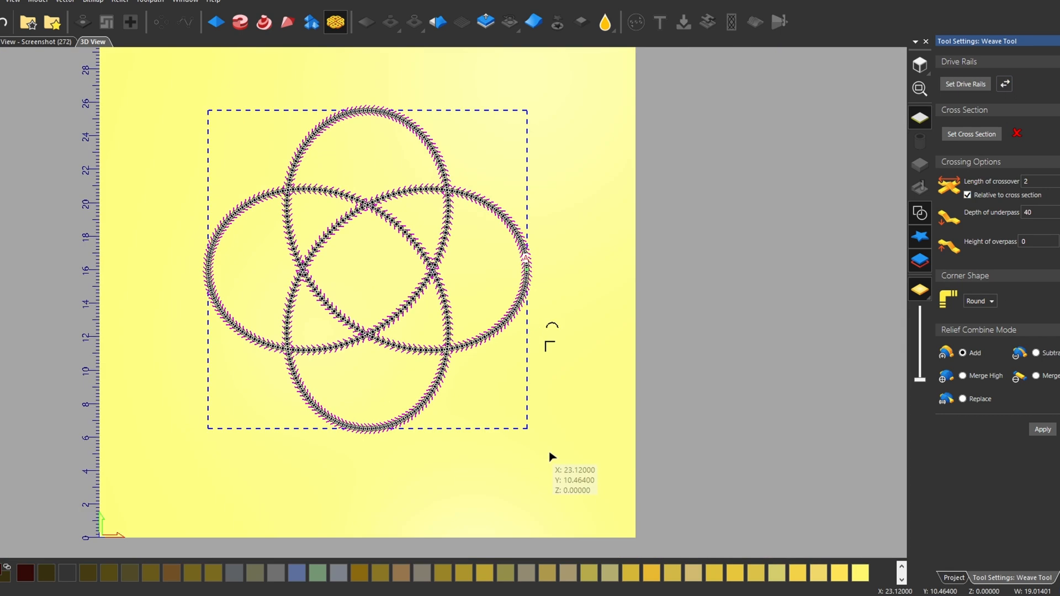
pyautogui.moveTo(515, 250)
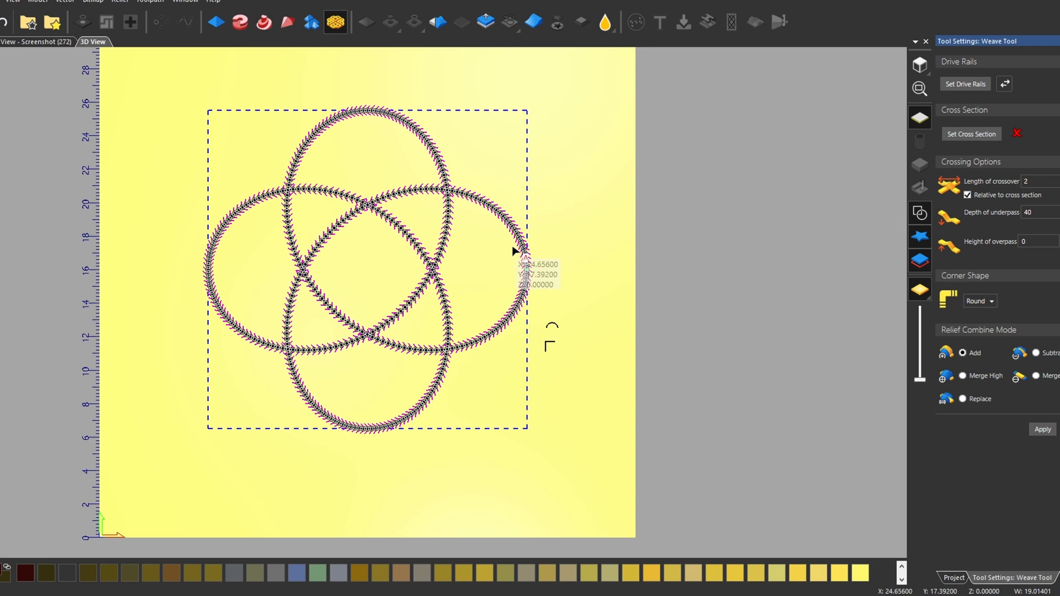
pyautogui.moveTo(382, 216)
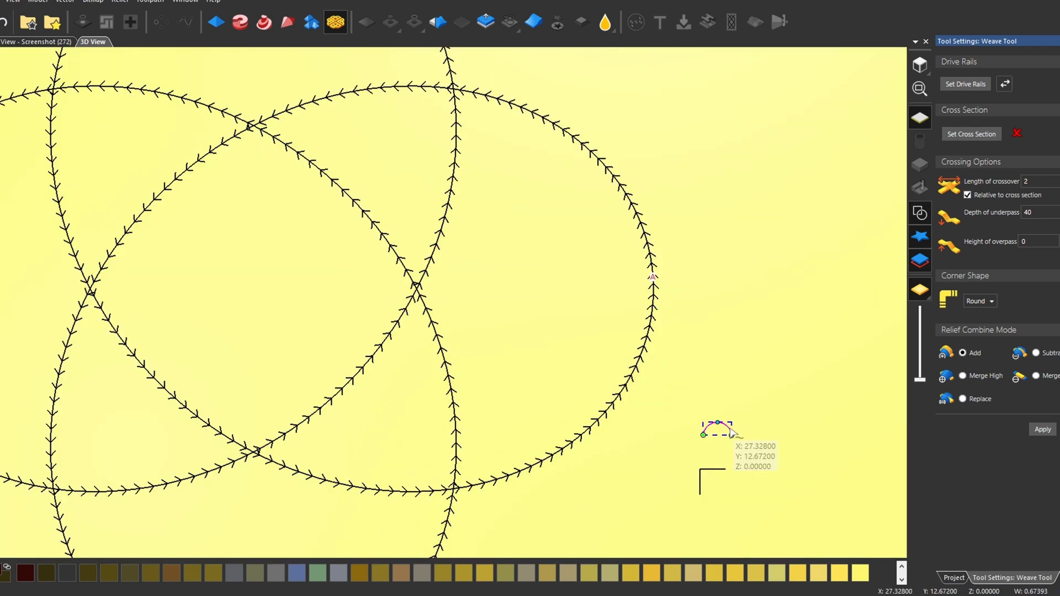
pyautogui.moveTo(700, 446)
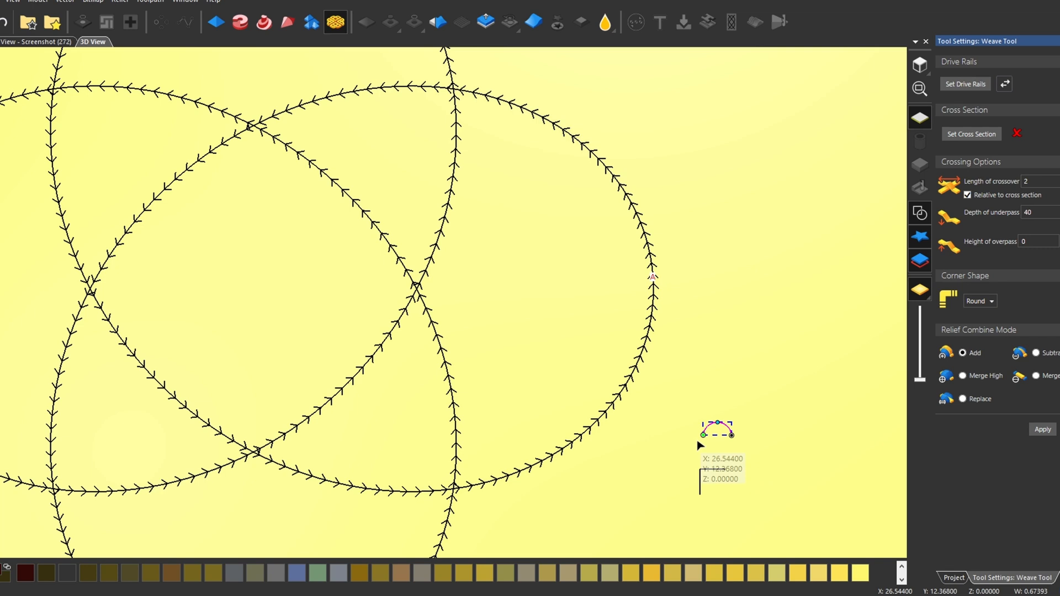
# Set the small arc as the weave cross section and reshape the rope profile.
pyautogui.click(971, 135)
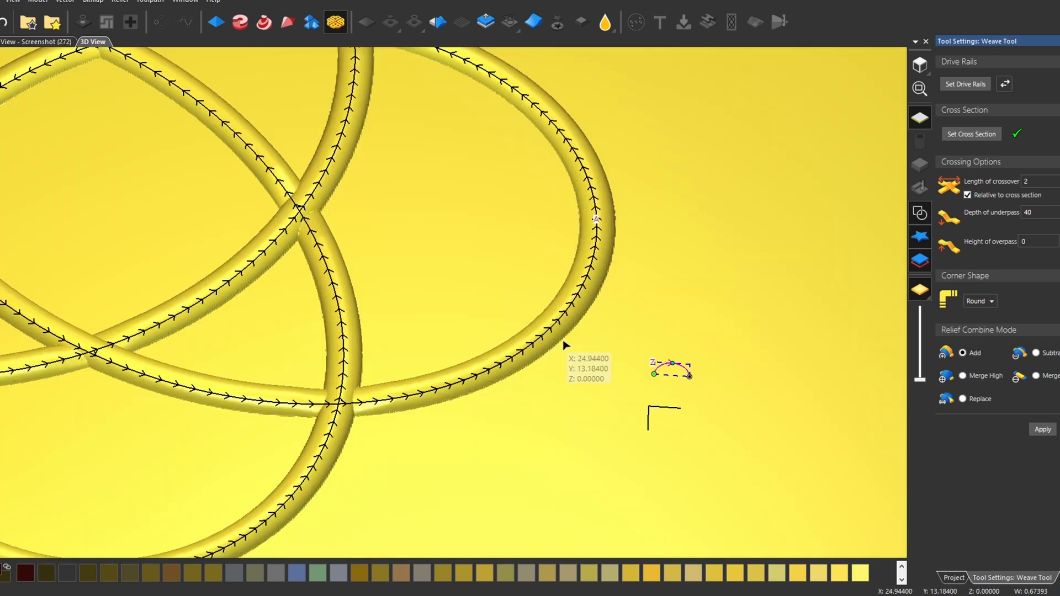
pyautogui.moveTo(691, 377)
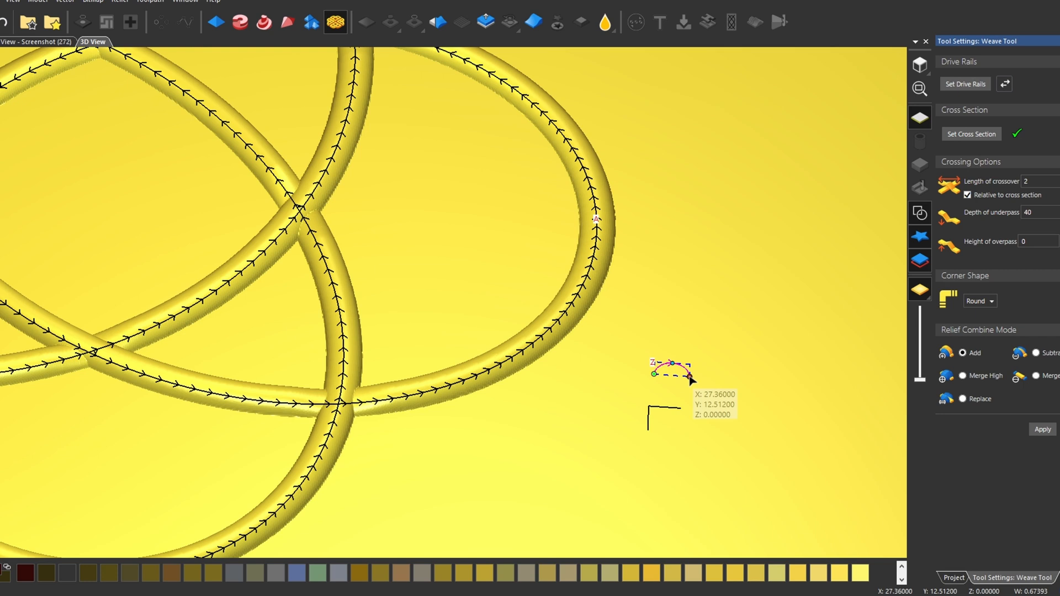
pyautogui.moveTo(686, 375); pyautogui.dragTo(734, 392)
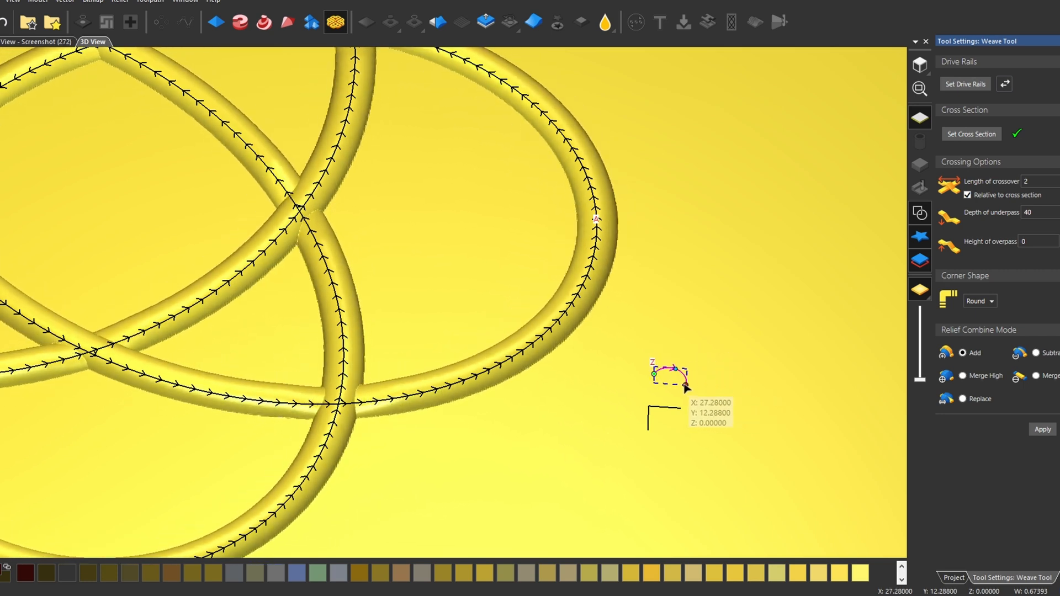
pyautogui.moveTo(684, 385); pyautogui.dragTo(690, 356)
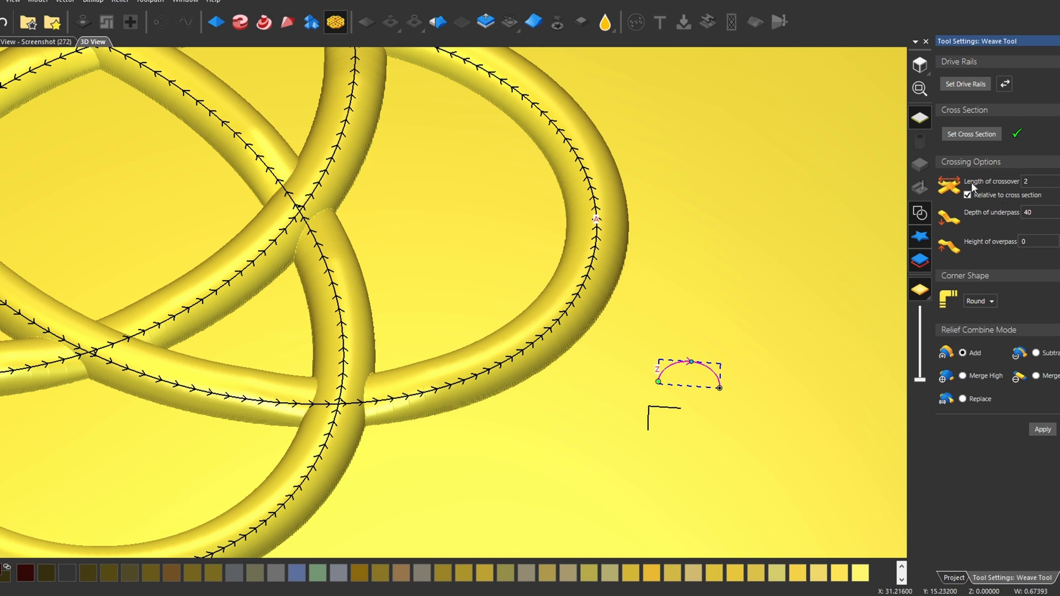
pyautogui.moveTo(289, 454)
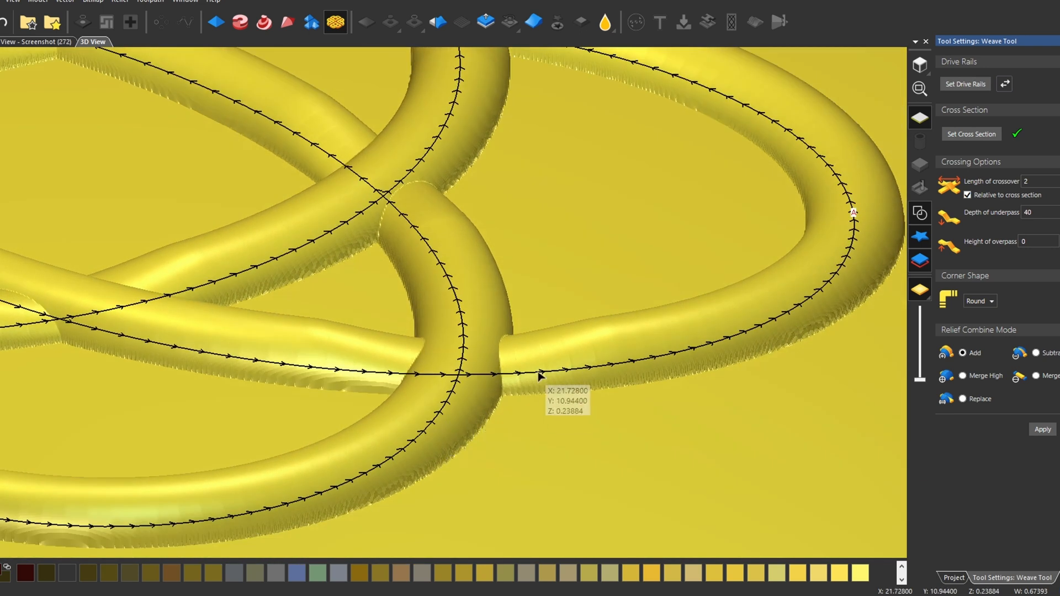
pyautogui.moveTo(309, 353)
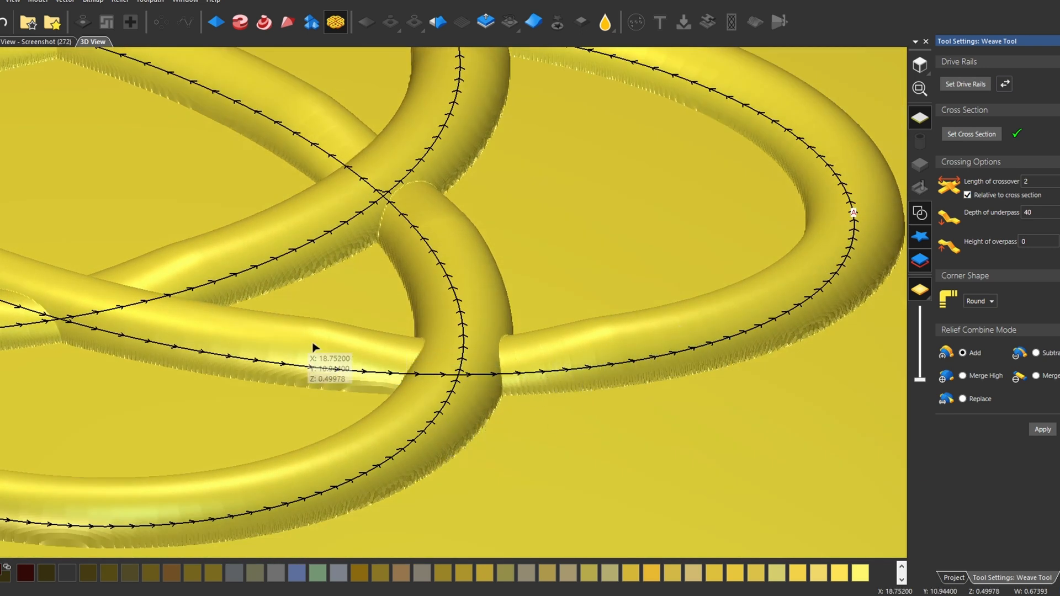
pyautogui.moveTo(548, 344)
pyautogui.write('4')
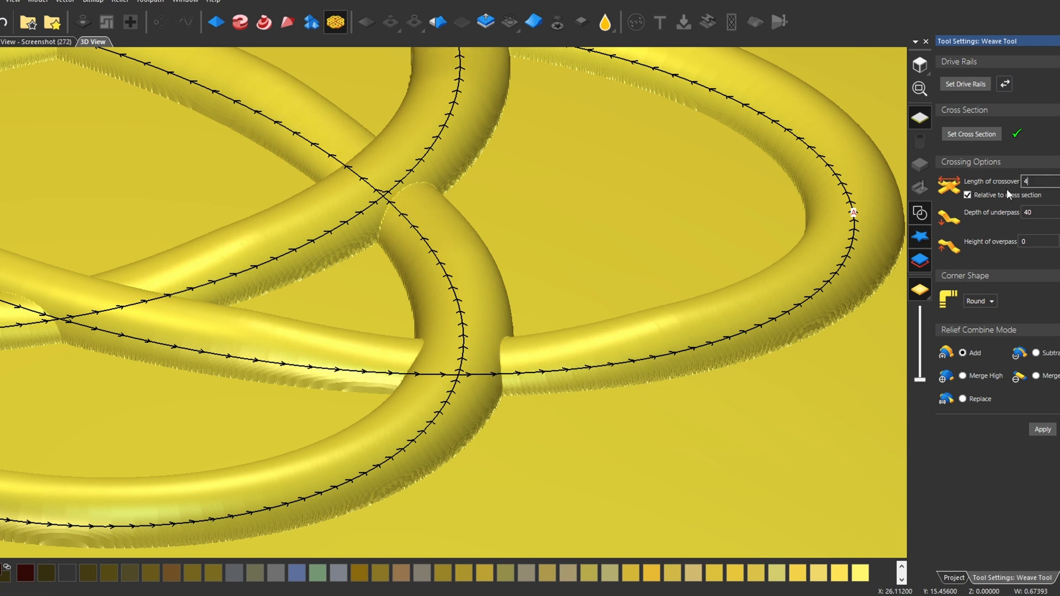
pyautogui.moveTo(639, 359)
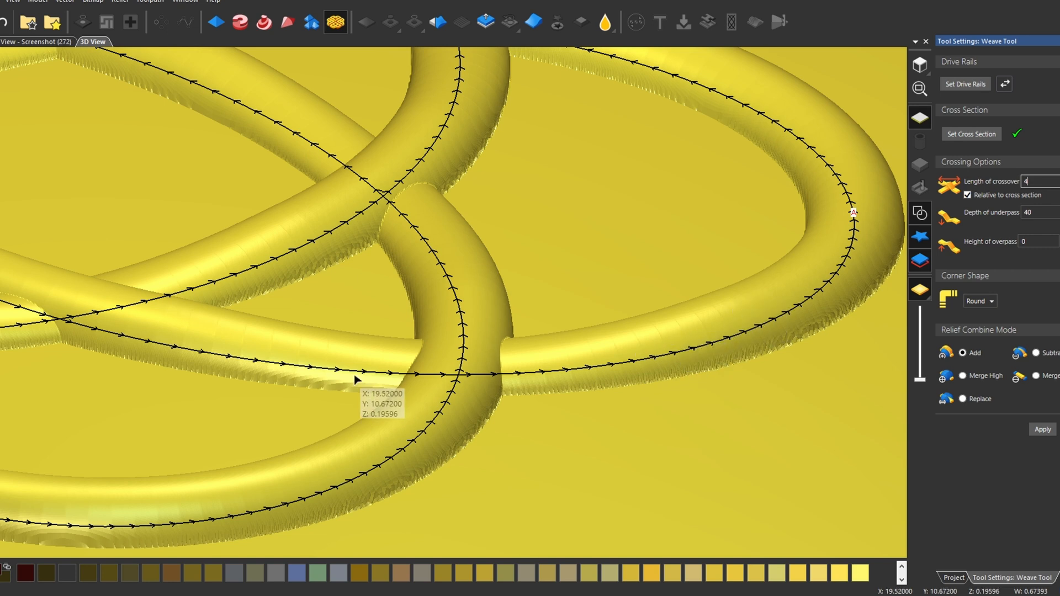
pyautogui.moveTo(754, 337)
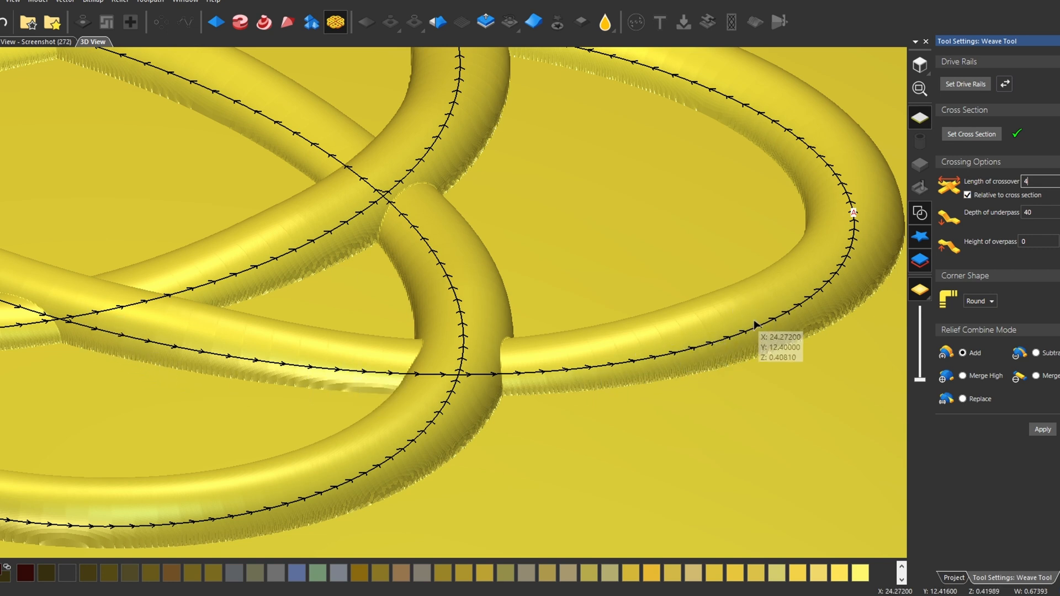
pyautogui.moveTo(107, 320)
pyautogui.write('6')
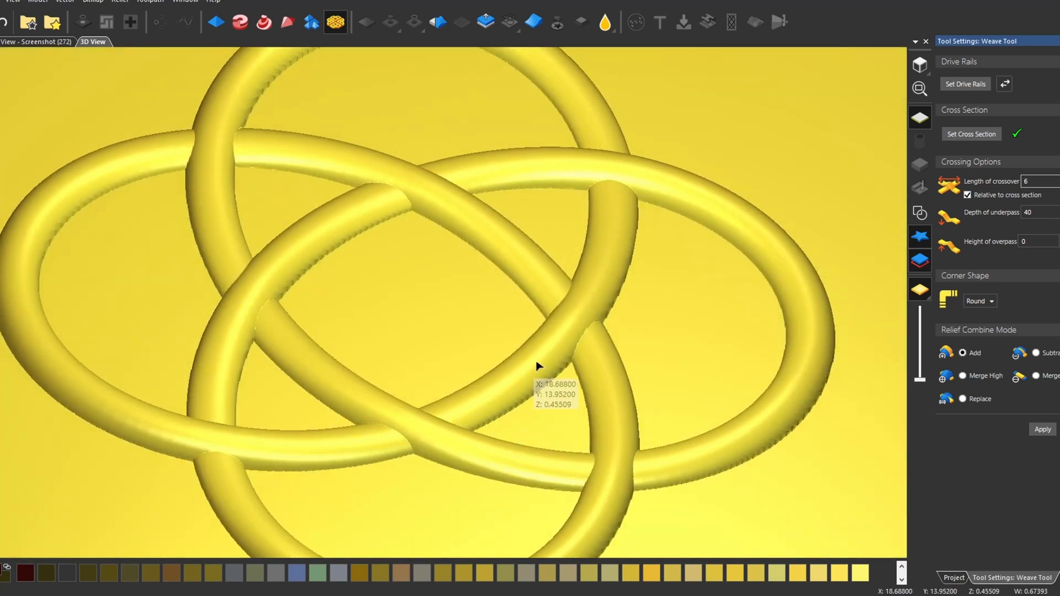
pyautogui.moveTo(537, 365); pyautogui.dragTo(460, 356)
pyautogui.write('2')
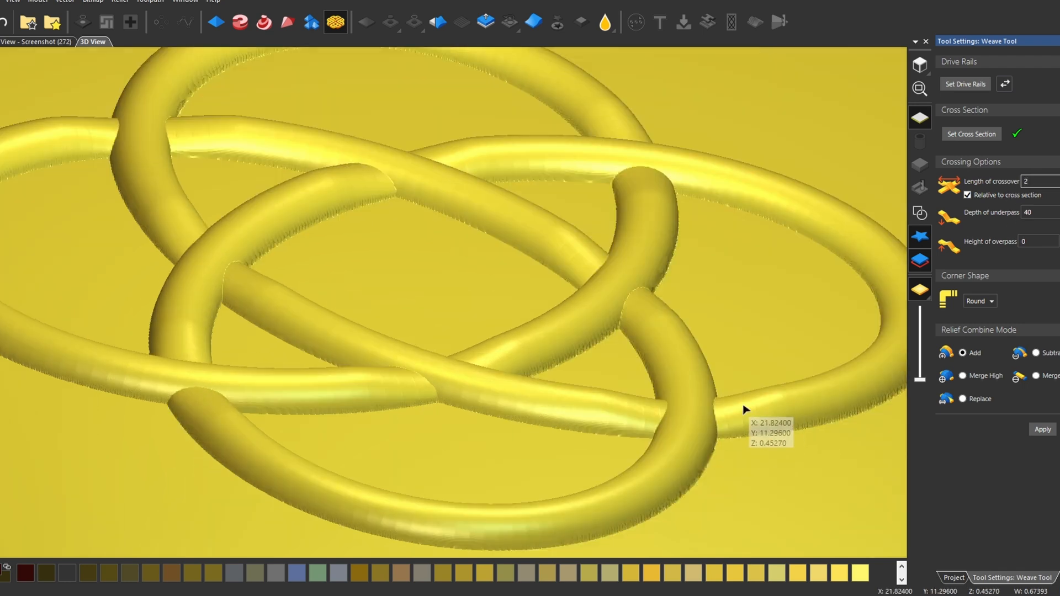
pyautogui.moveTo(616, 418)
pyautogui.write('6')
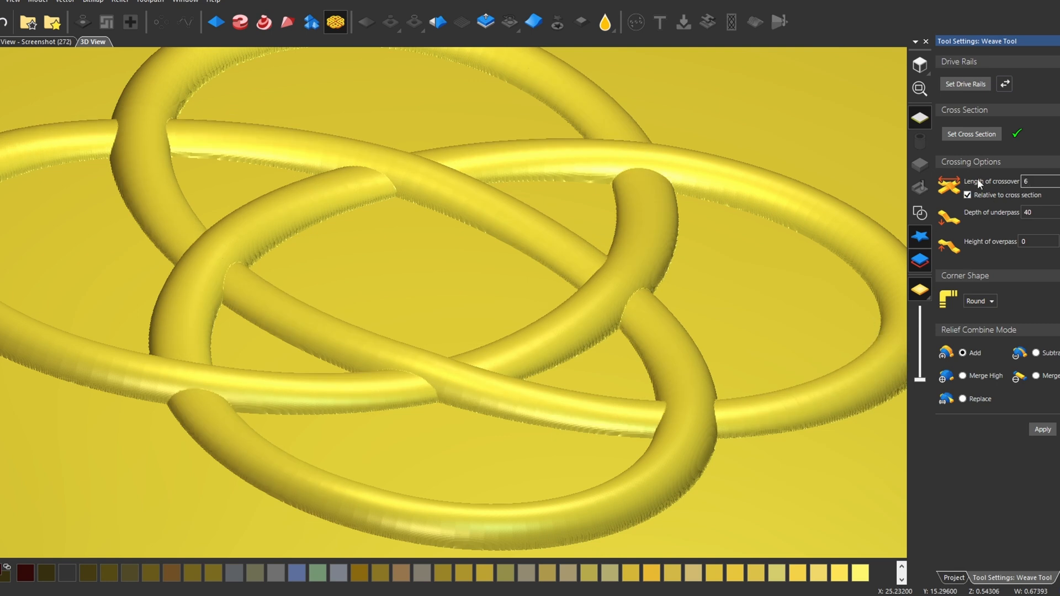
pyautogui.moveTo(709, 422)
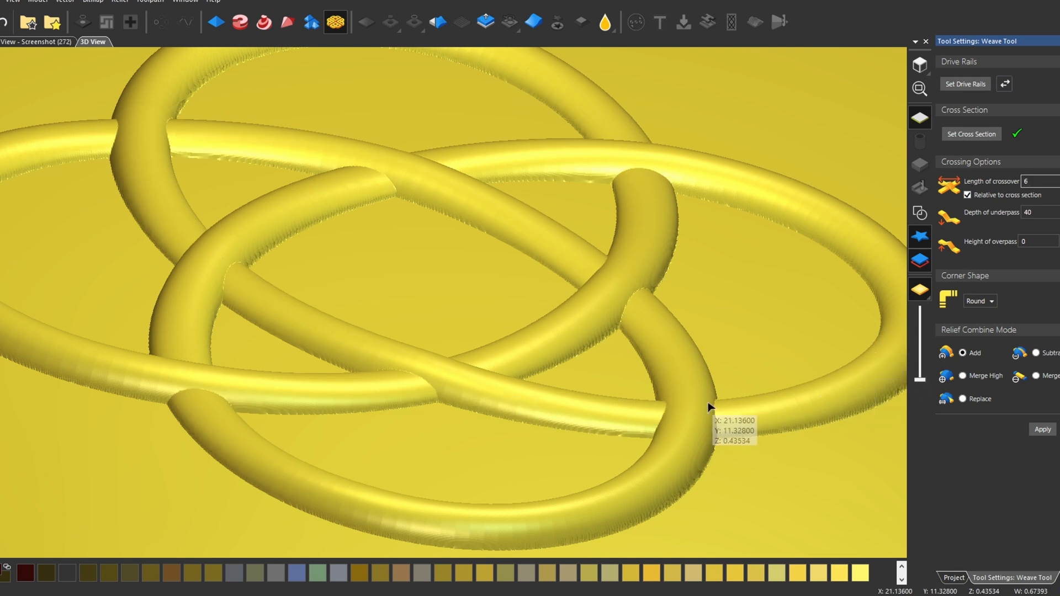
pyautogui.moveTo(594, 436)
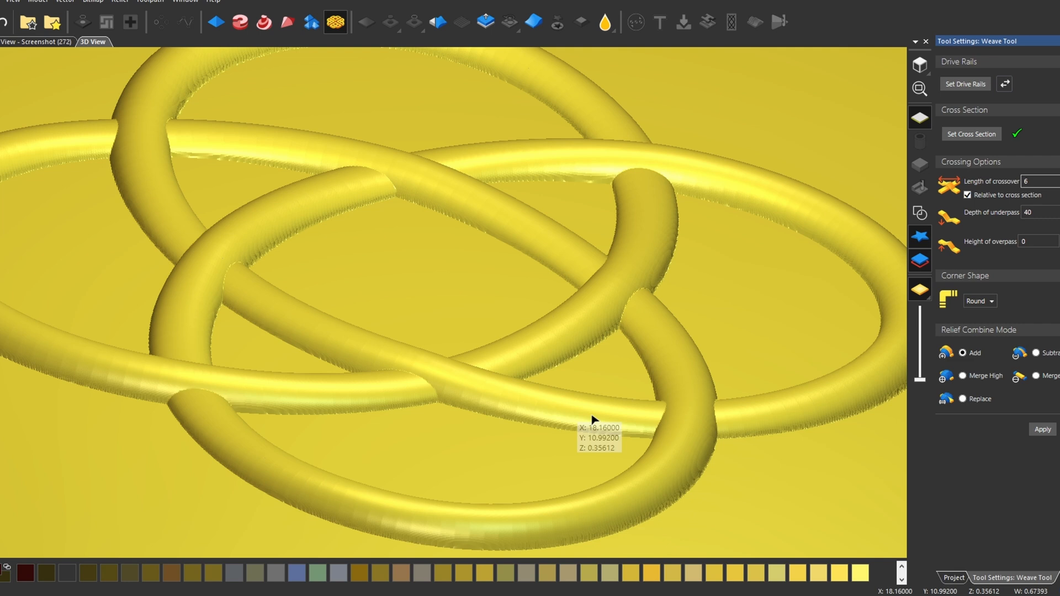
pyautogui.moveTo(984, 203)
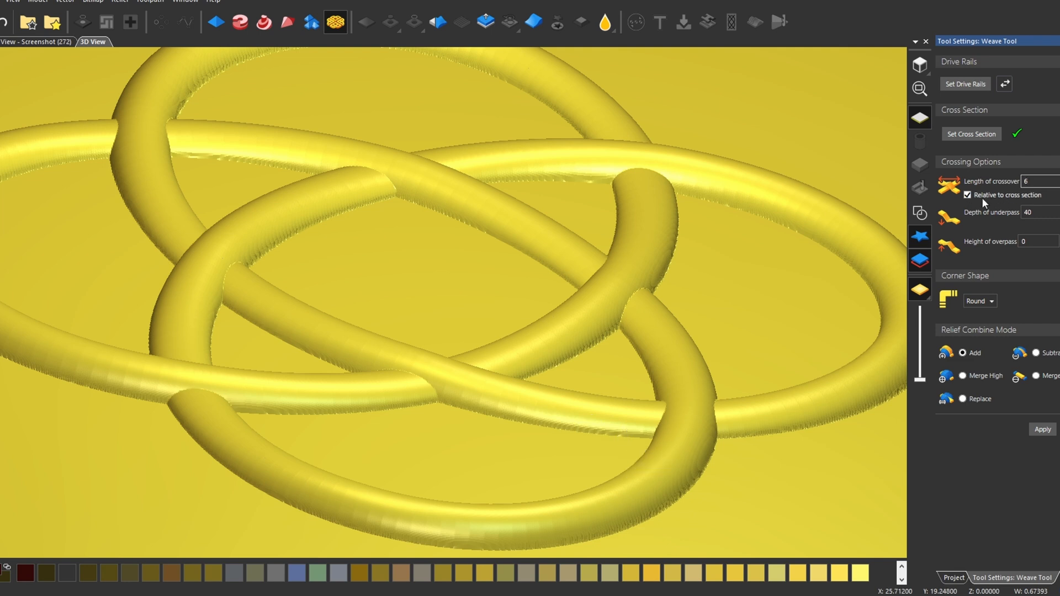
pyautogui.click(966, 195)
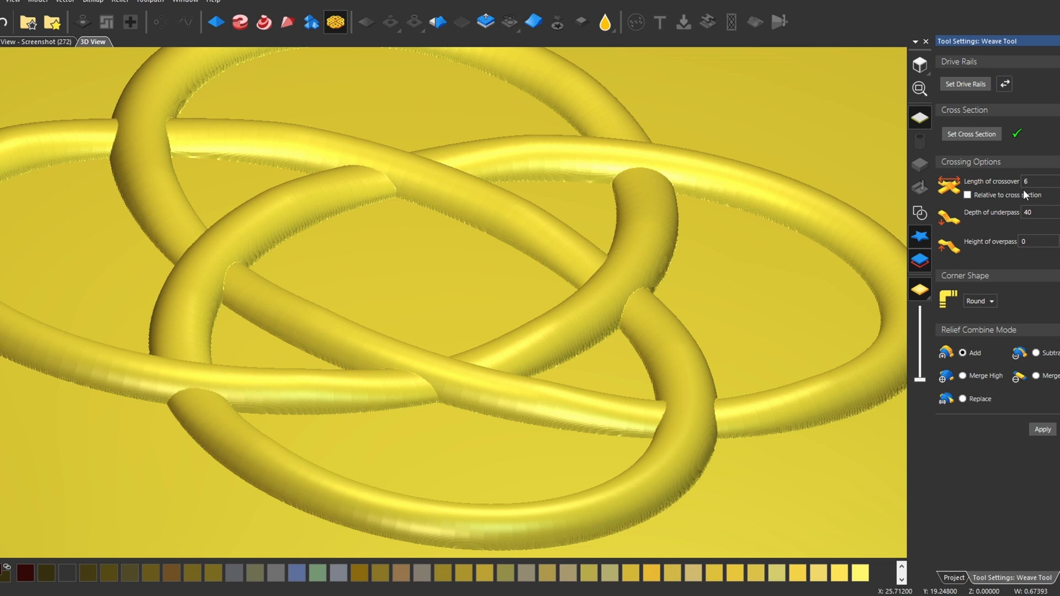
pyautogui.moveTo(699, 431)
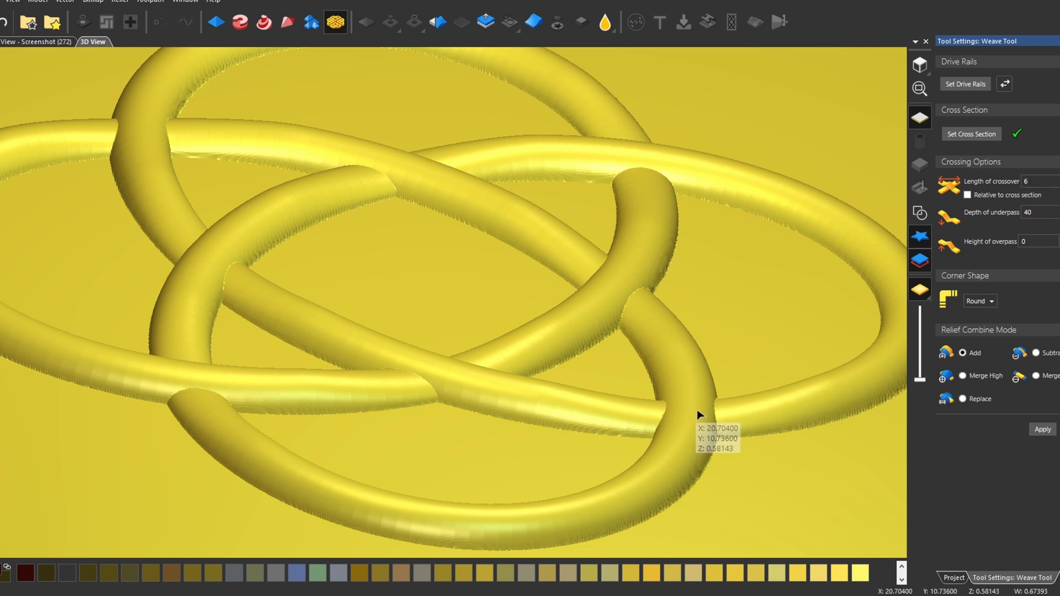
pyautogui.moveTo(692, 436)
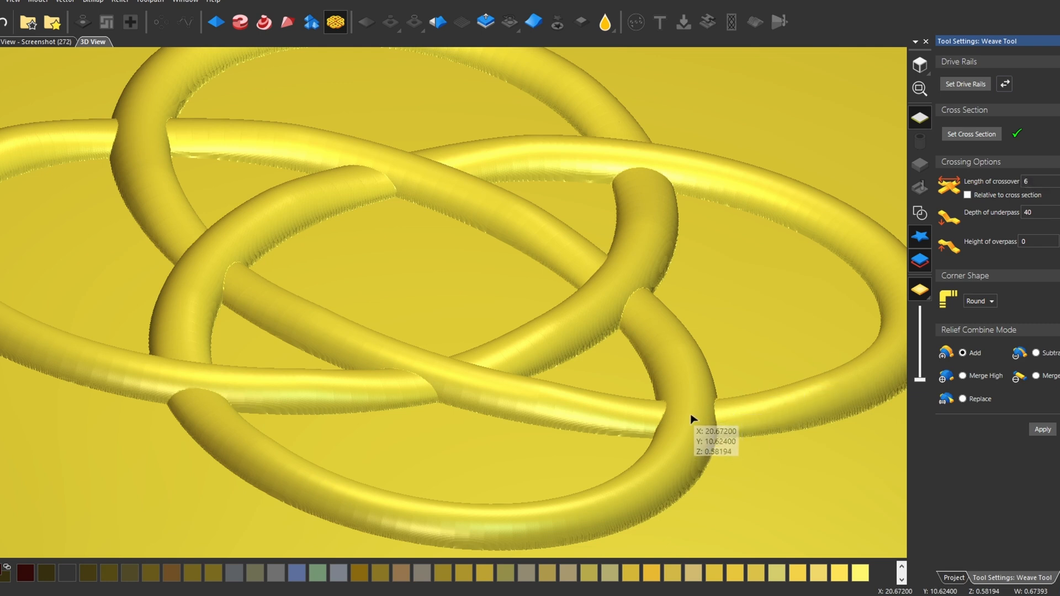
pyautogui.moveTo(905, 305)
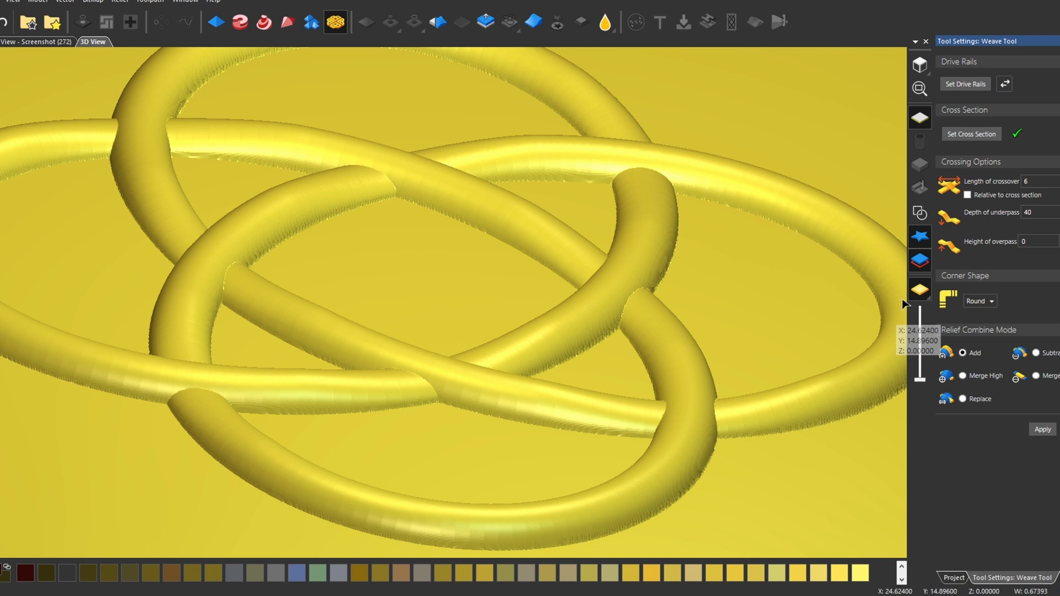
pyautogui.click(969, 195)
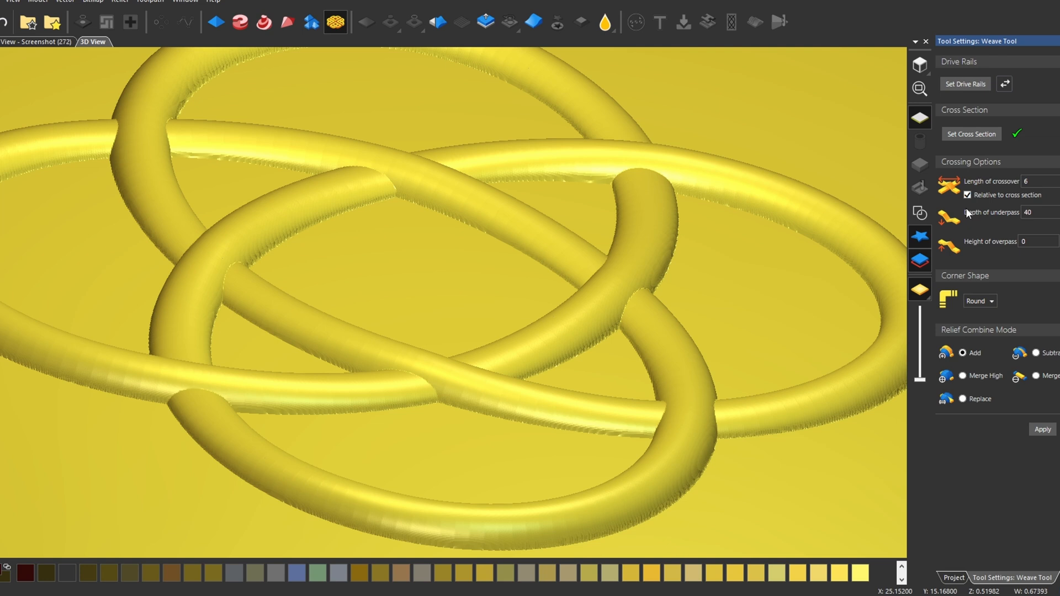
pyautogui.moveTo(420, 407)
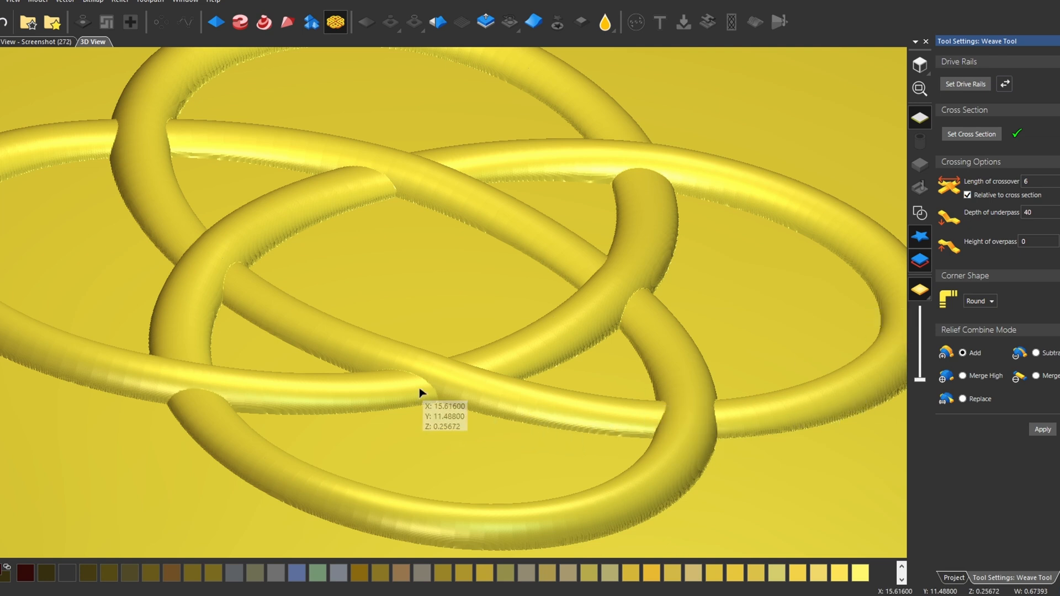
pyautogui.moveTo(982, 261)
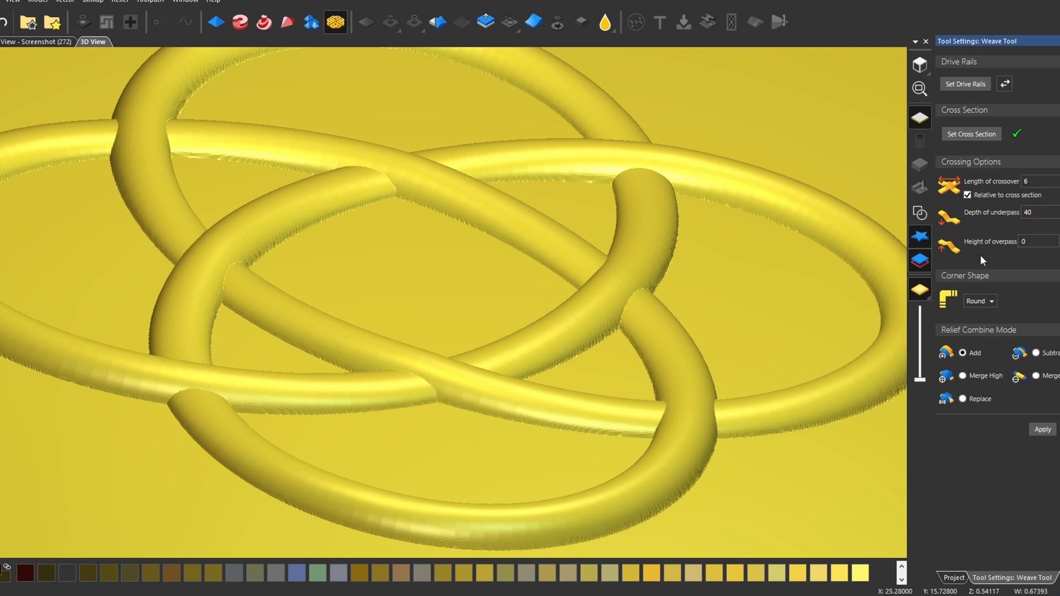
pyautogui.moveTo(991, 232)
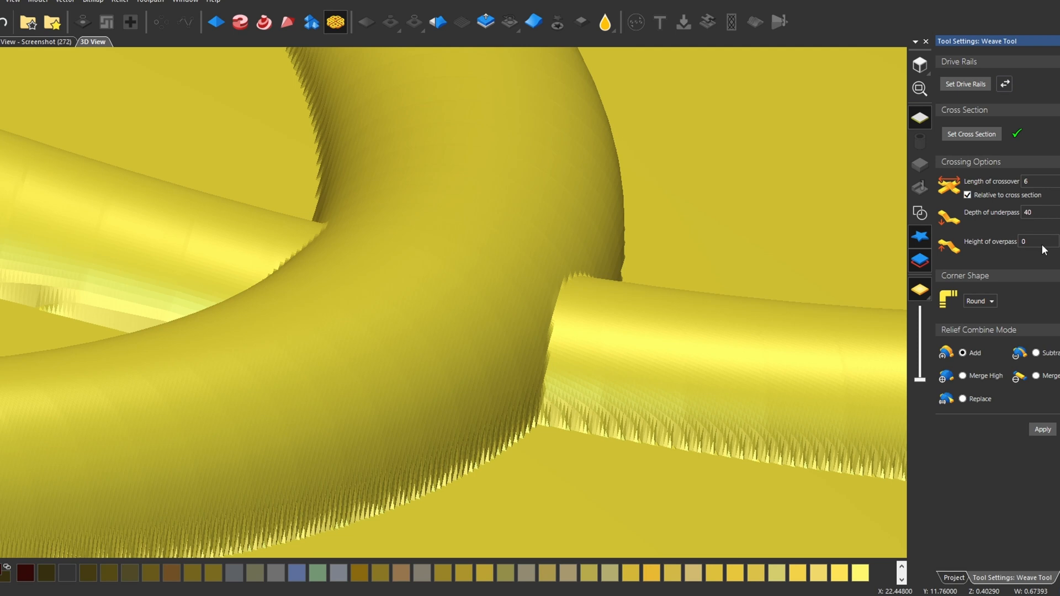
# Try underpass depths 80 and 120 while inspecting crossings, then set overpass height to 100.
pyautogui.write('80')
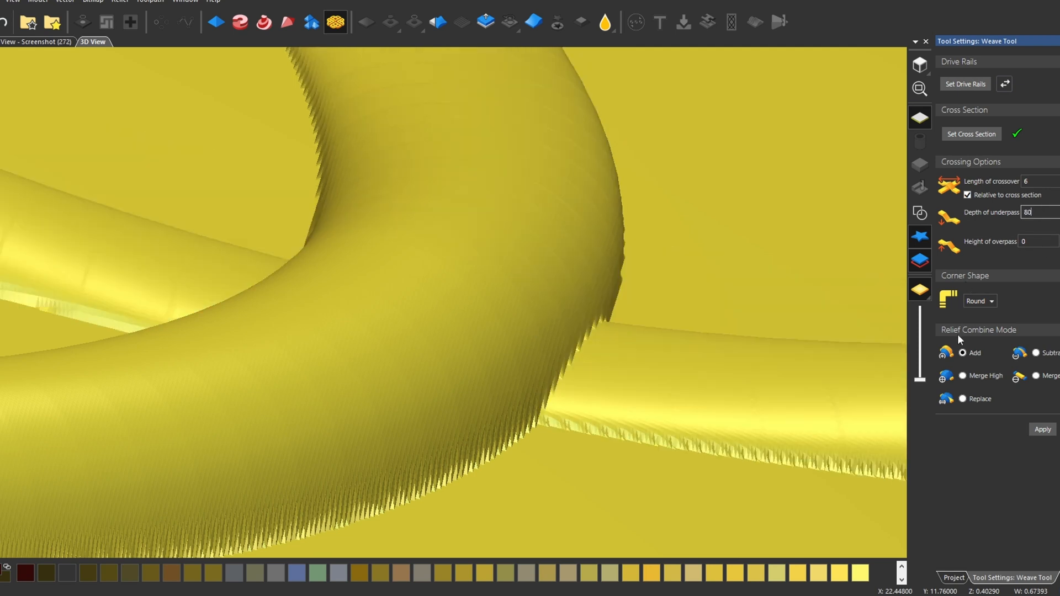
pyautogui.moveTo(594, 395)
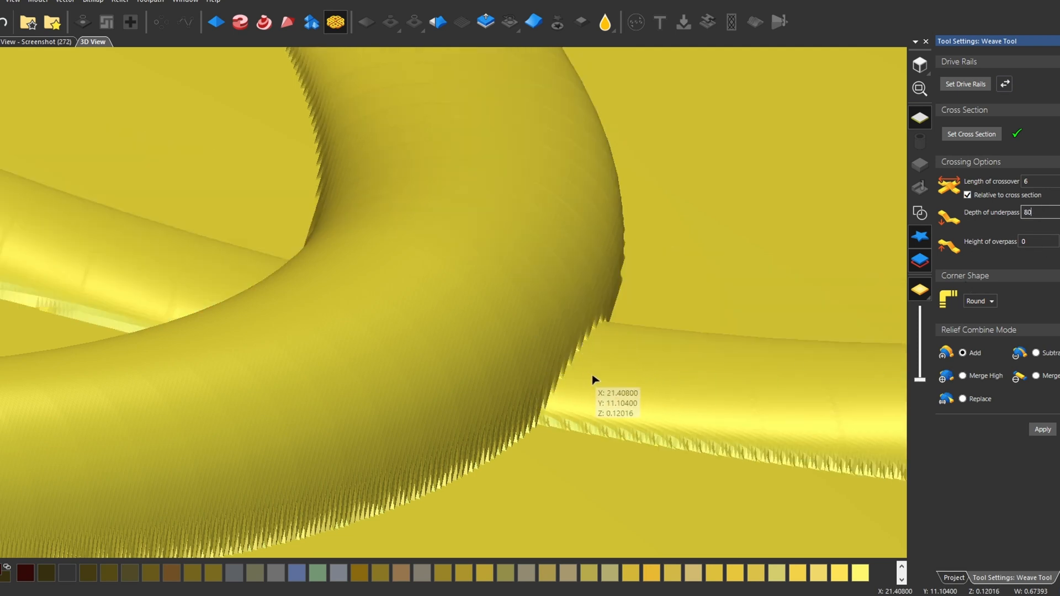
pyautogui.moveTo(595, 380); pyautogui.dragTo(455, 413)
pyautogui.write('100')
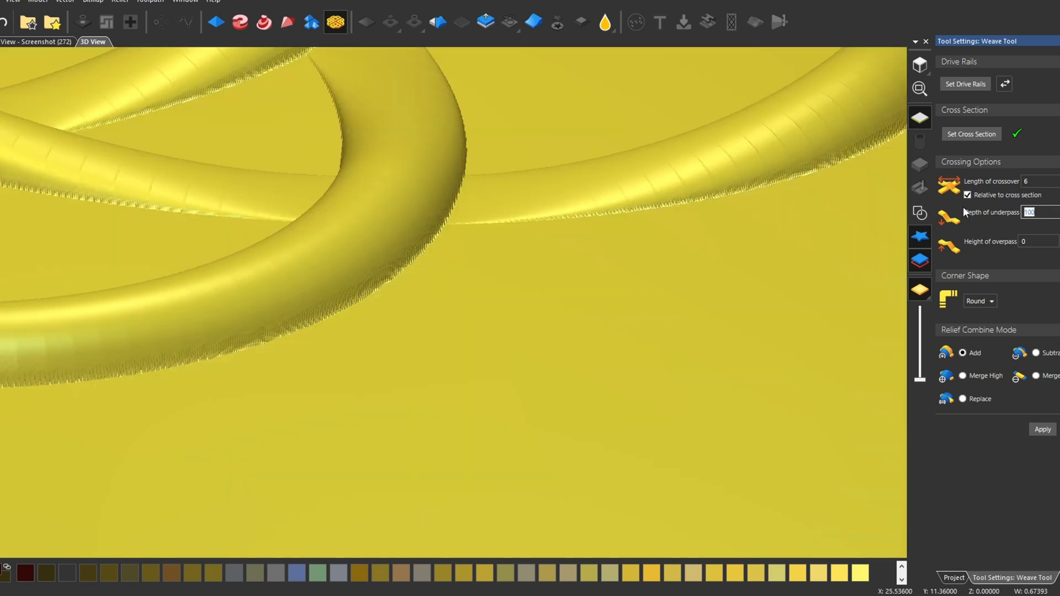
pyautogui.write('120')
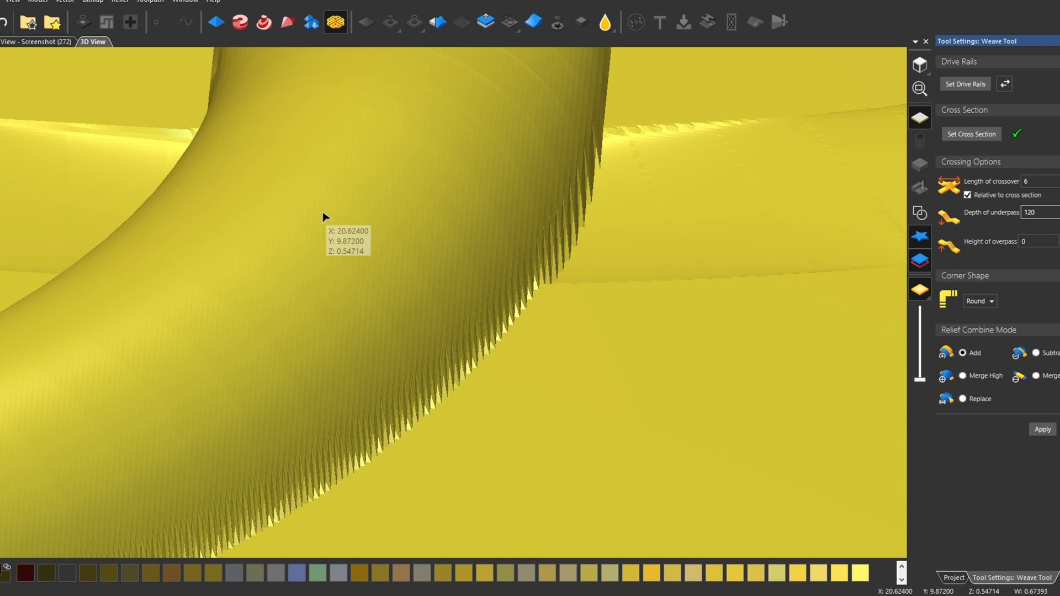
pyautogui.moveTo(324, 216); pyautogui.dragTo(434, 244)
pyautogui.write('60')
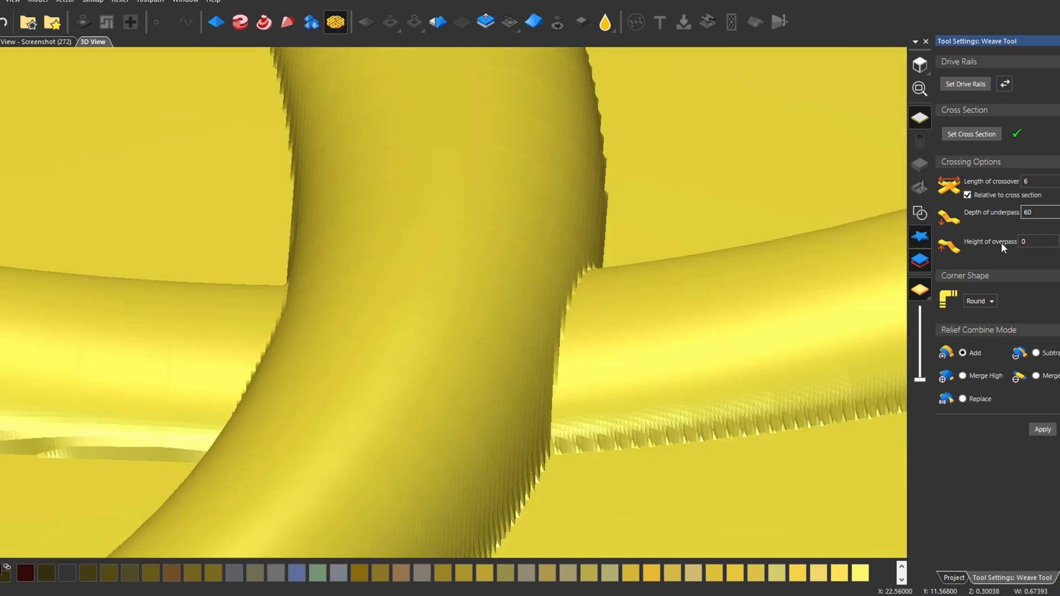
pyautogui.write('100')
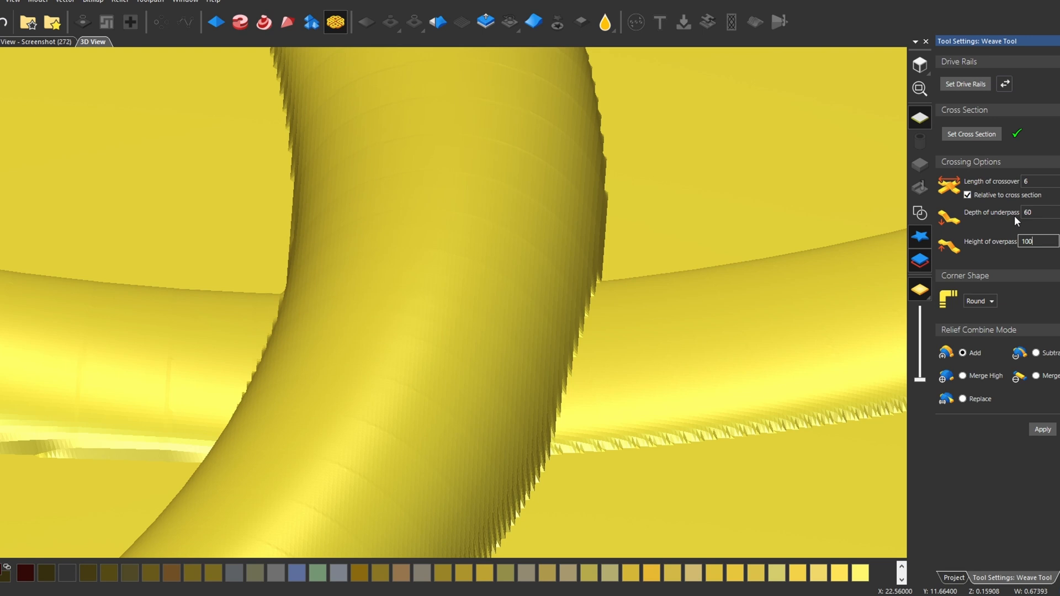
pyautogui.tripleClick(1042, 241)
pyautogui.write('50')
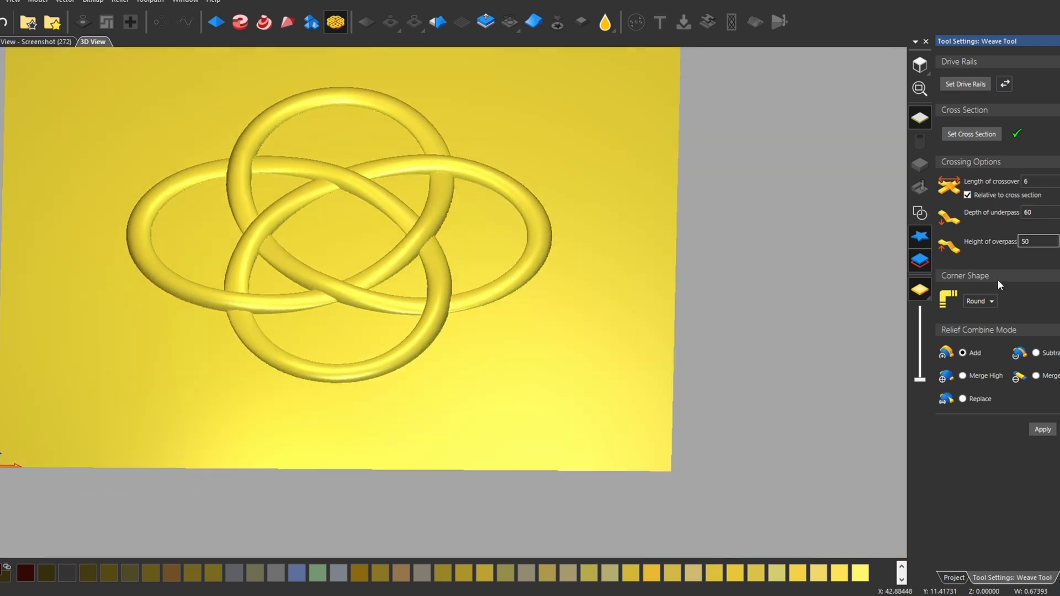
pyautogui.moveTo(997, 314)
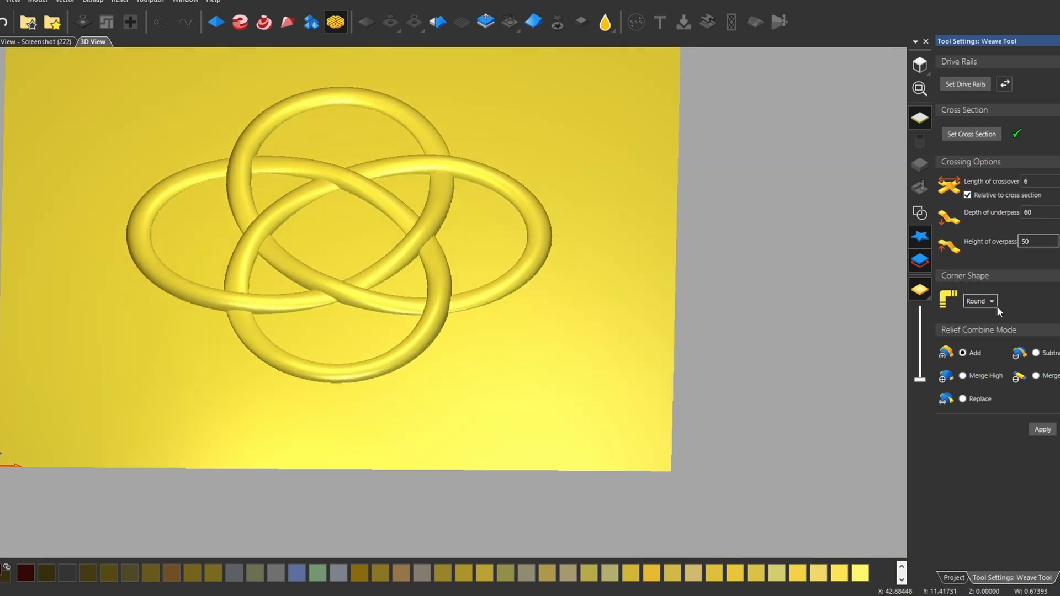
pyautogui.moveTo(270, 237)
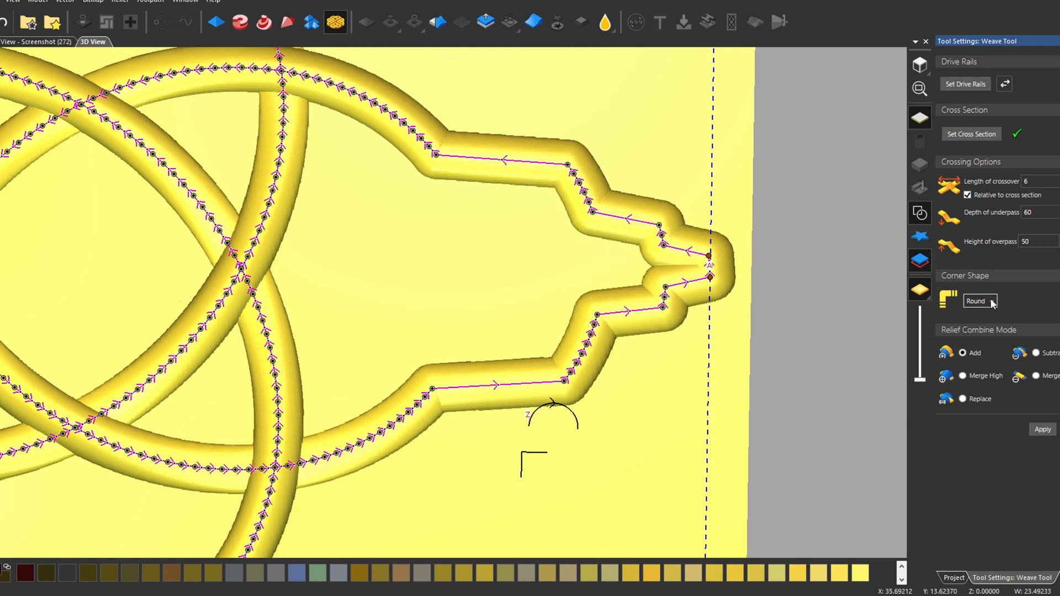
# Show the Corner Shape dropdown options for the weave.
pyautogui.click(979, 301)
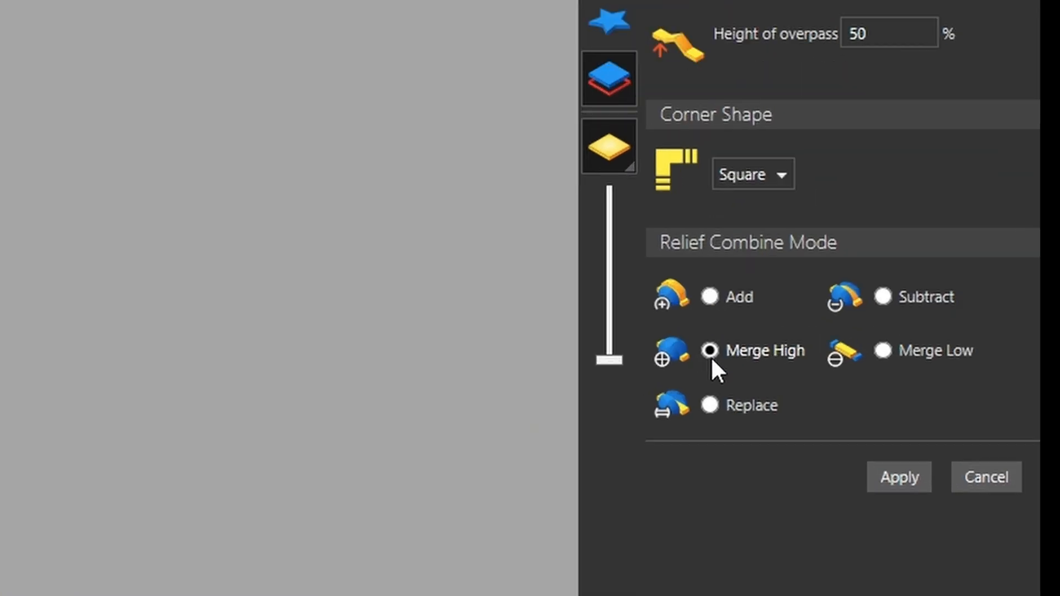
# Switch the weave's Relief Combine Mode to Add after trying Subtract.
pyautogui.click(880, 297)
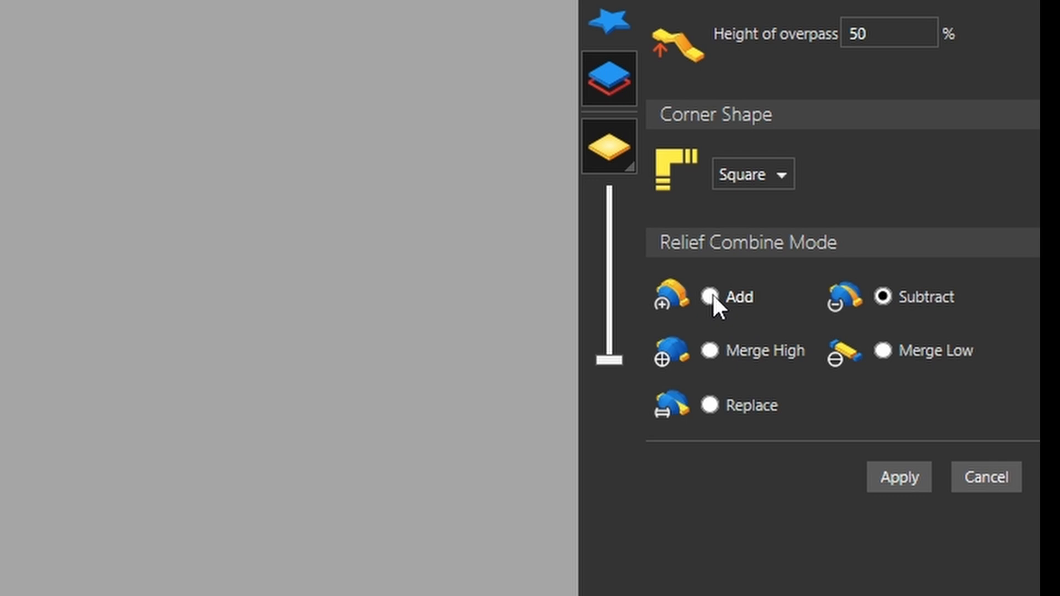
pyautogui.click(707, 297)
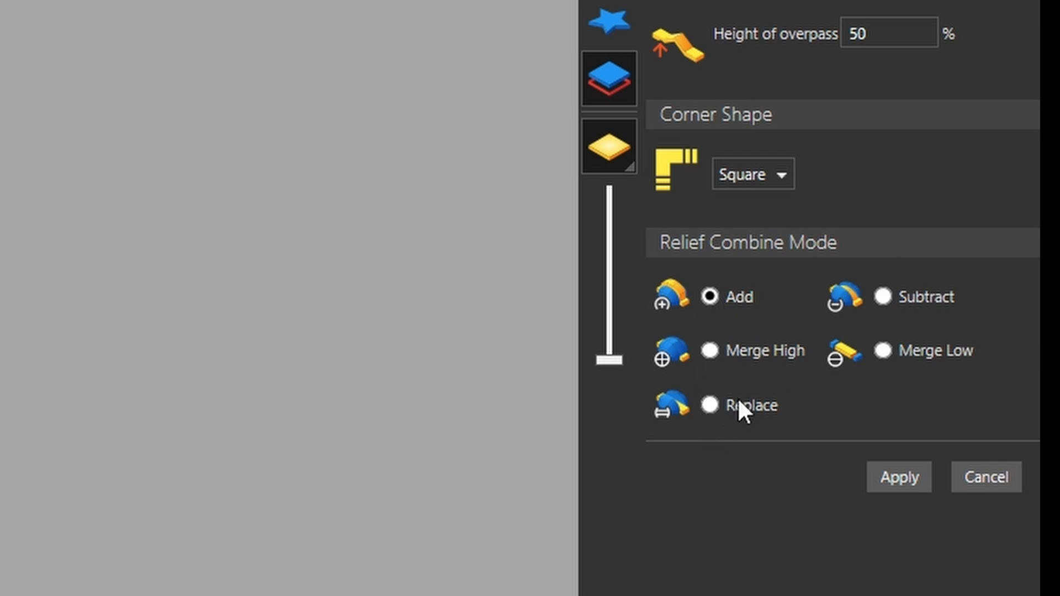
pyautogui.moveTo(948, 285)
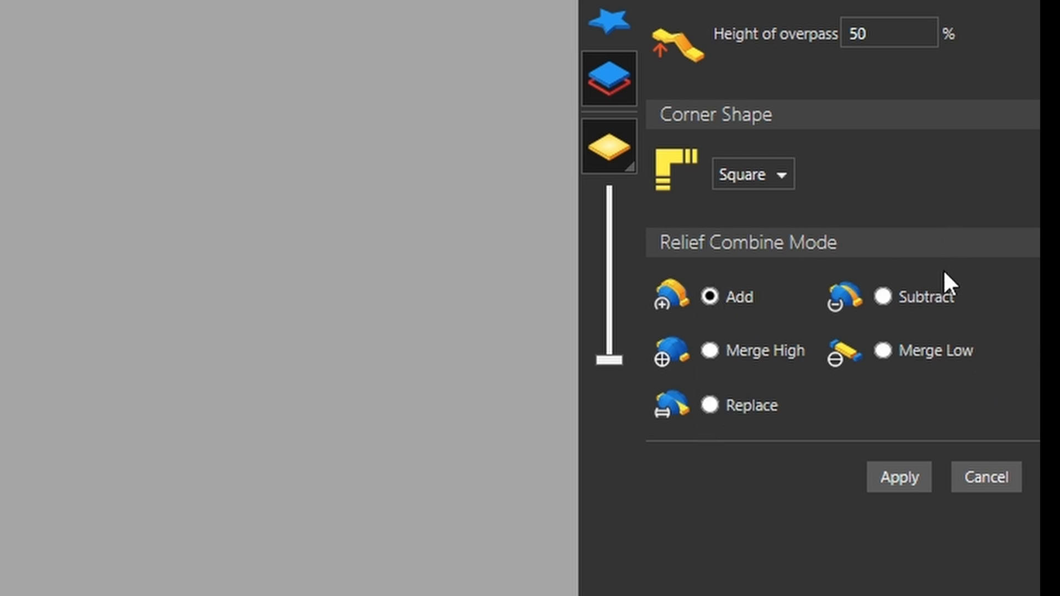
pyautogui.moveTo(741, 279)
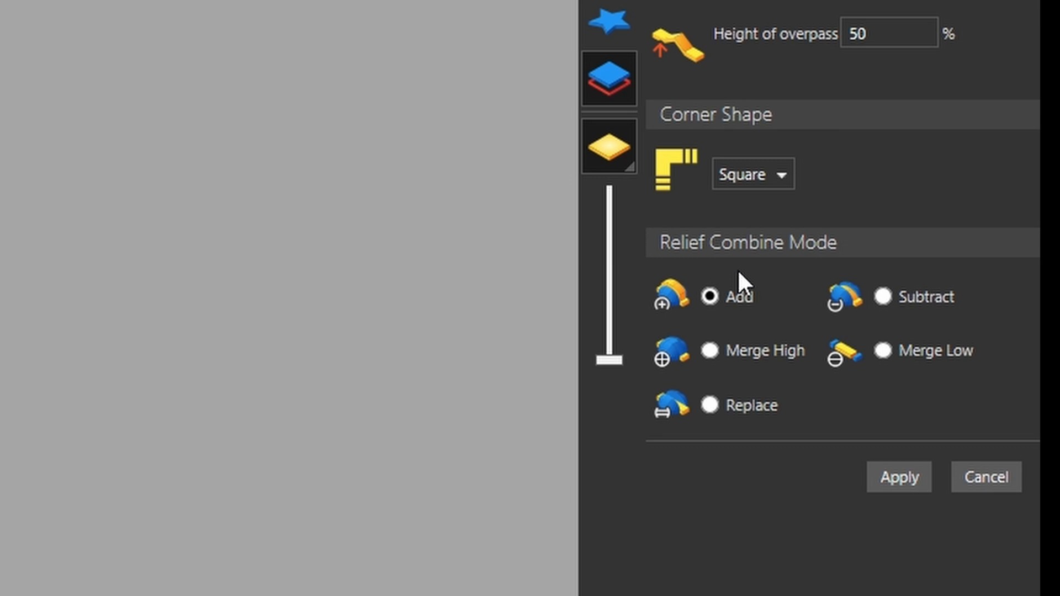
pyautogui.moveTo(733, 387)
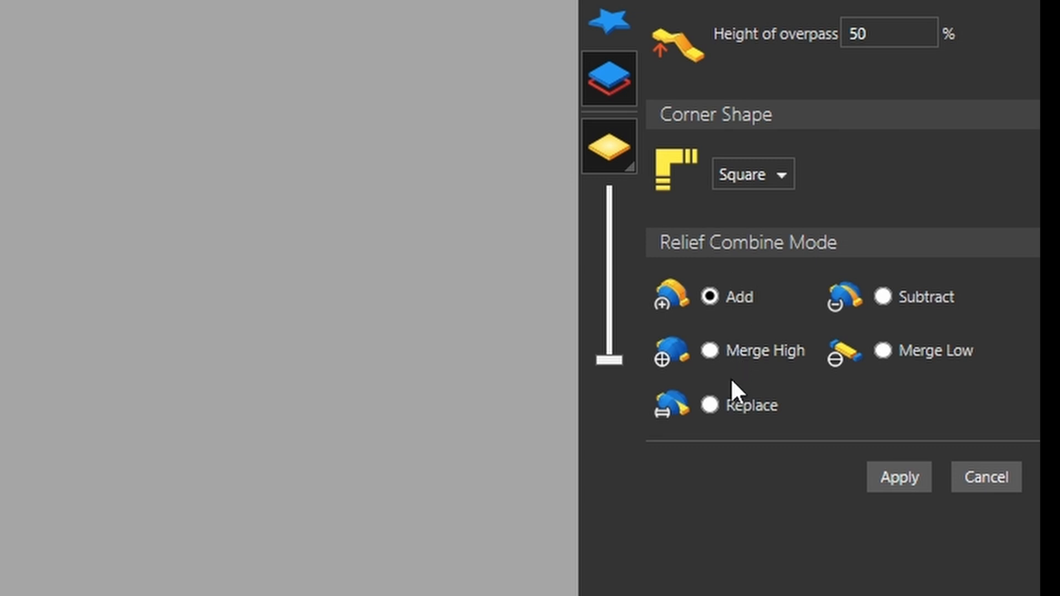
pyautogui.moveTo(723, 470)
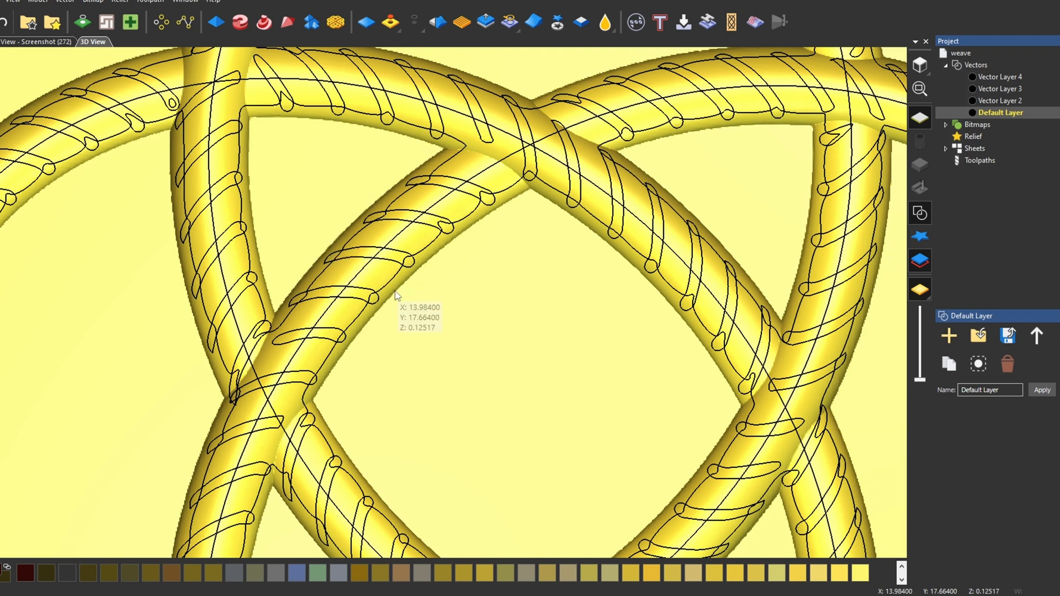
pyautogui.moveTo(350, 259)
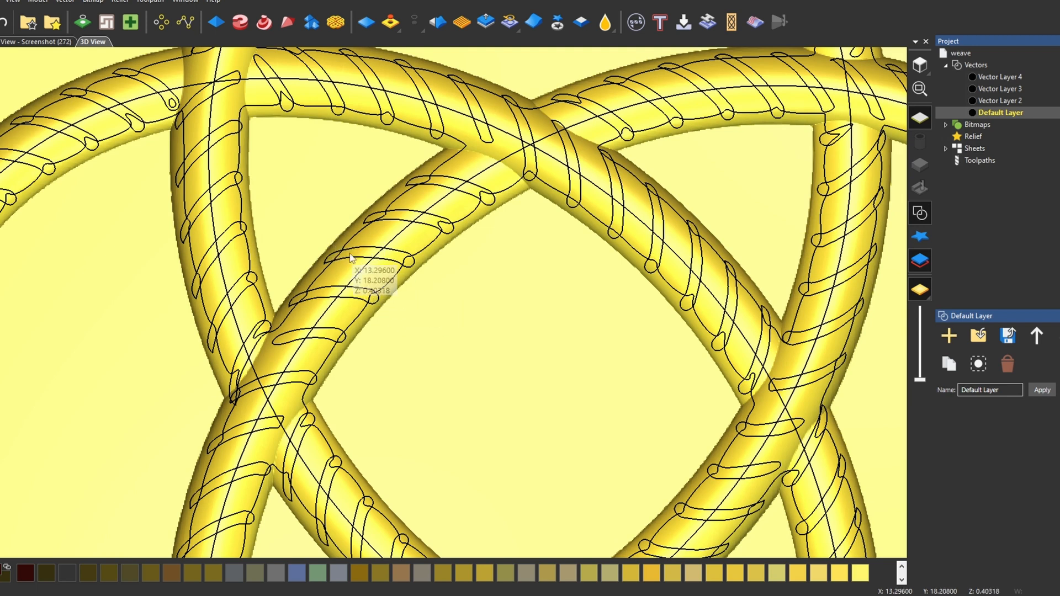
pyautogui.moveTo(375, 298)
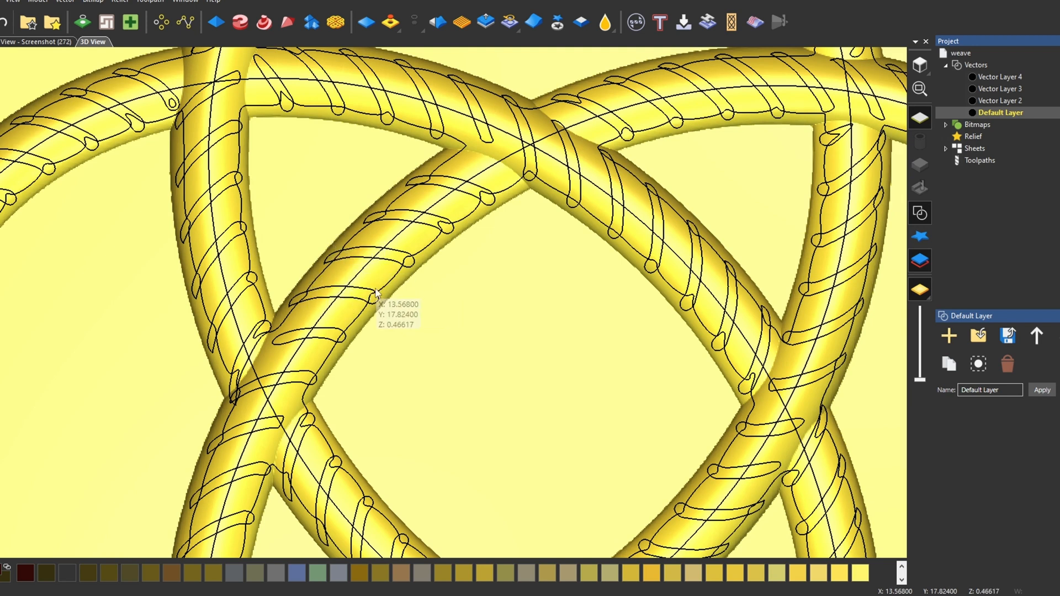
# Zoom the 3D view to inspect the slat-grooved weave relief.
pyautogui.scroll(-3)
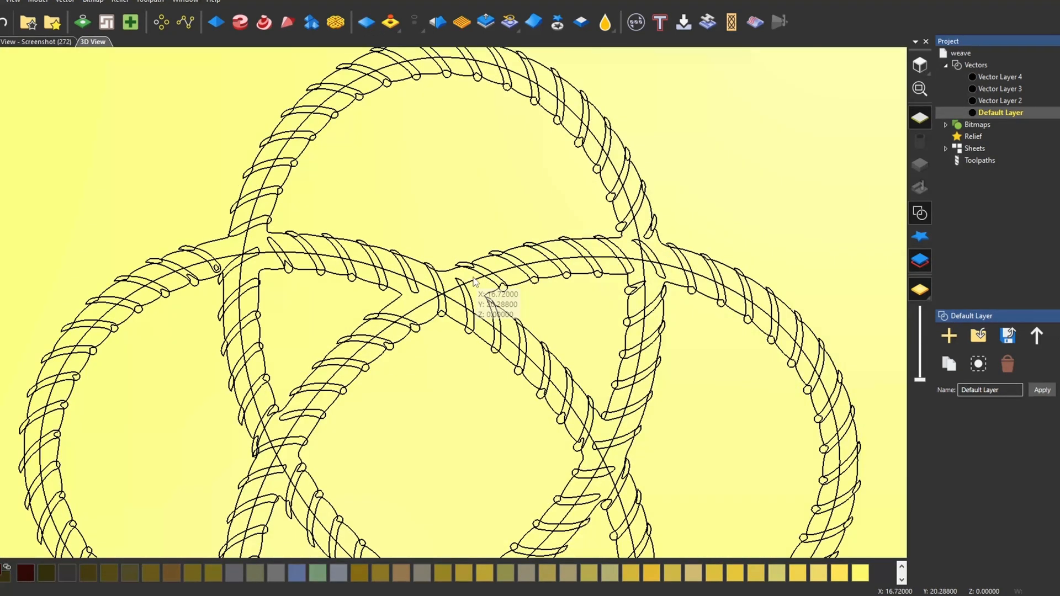
# Weave the knot rails with the half-circle arc profile in Add mode and apply.
pyautogui.click(334, 21)
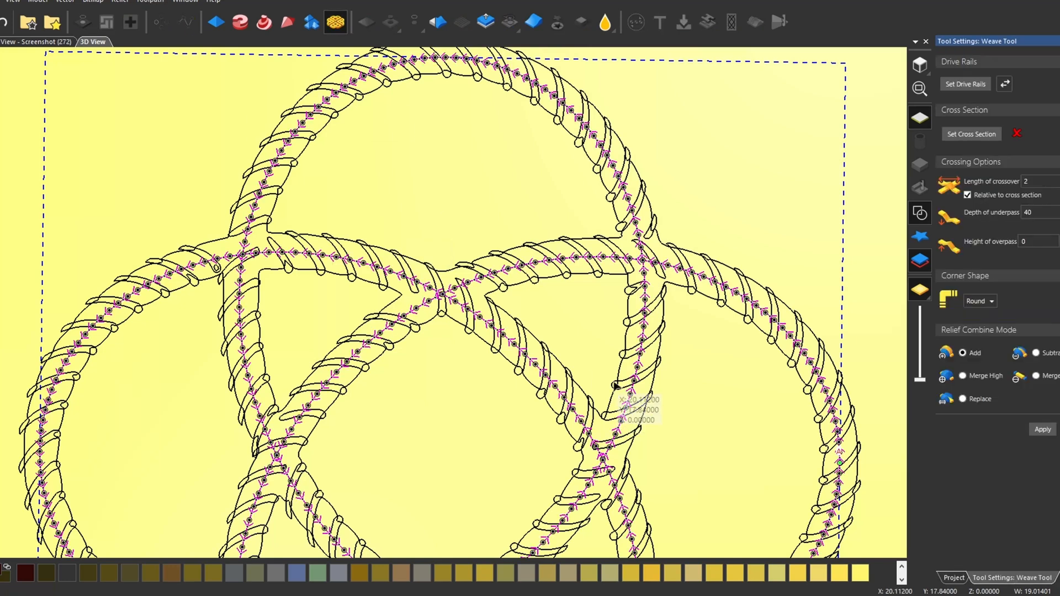
pyautogui.moveTo(629, 201)
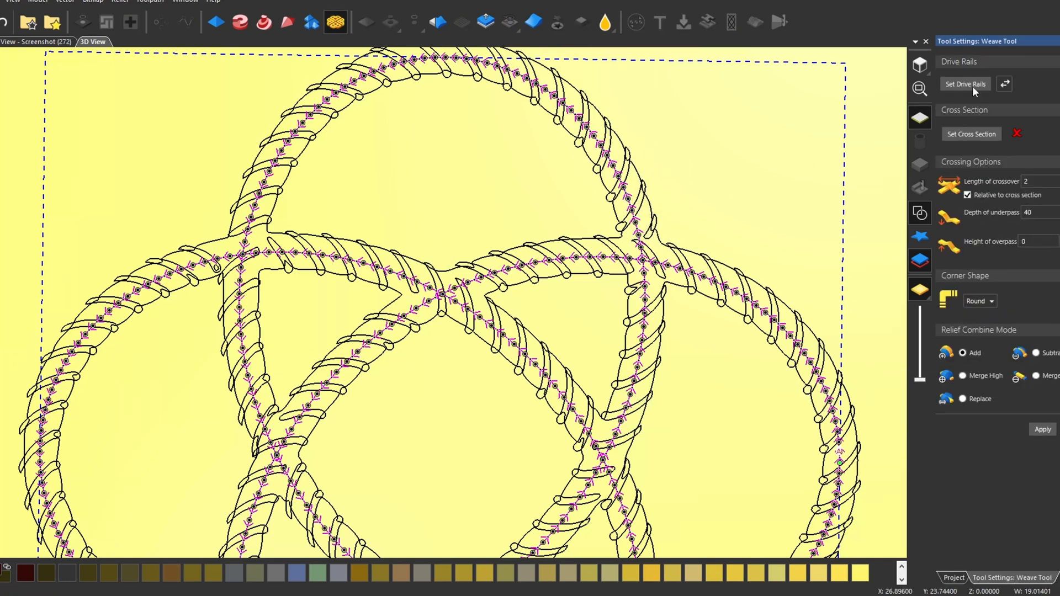
pyautogui.moveTo(634, 246)
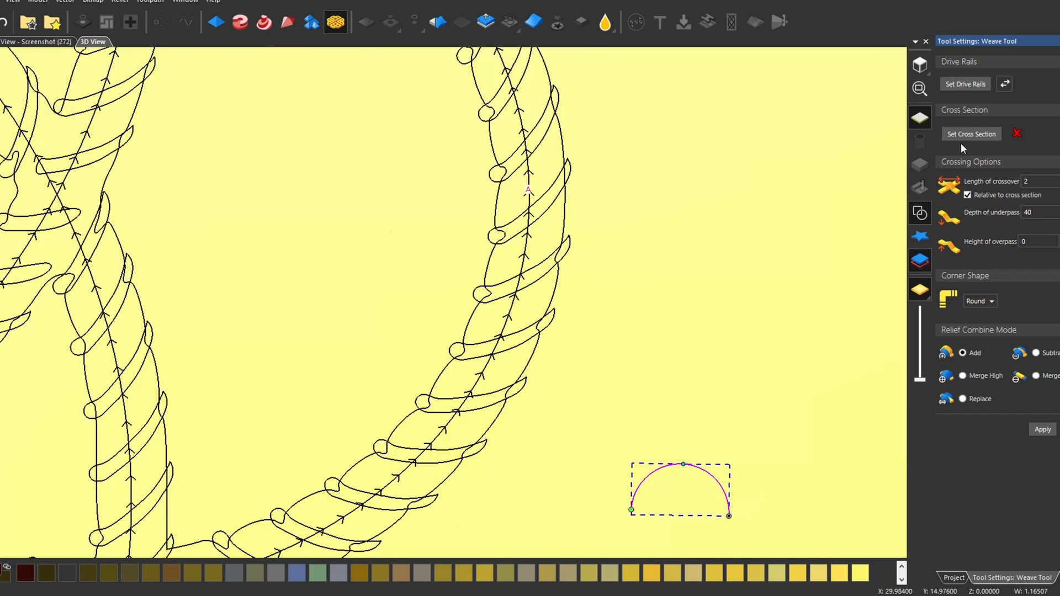
pyautogui.click(971, 134)
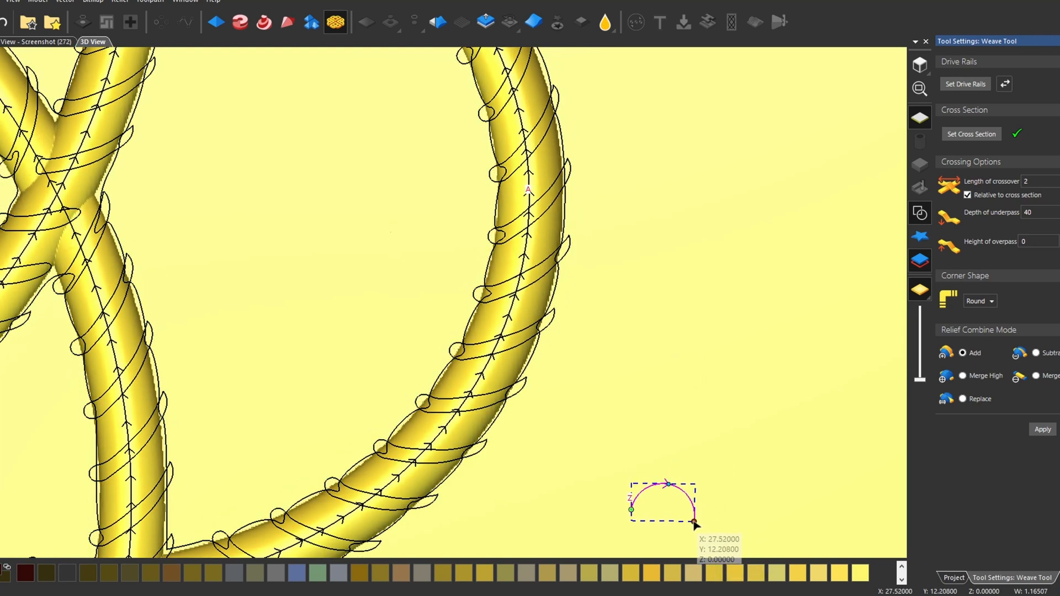
pyautogui.moveTo(166, 405)
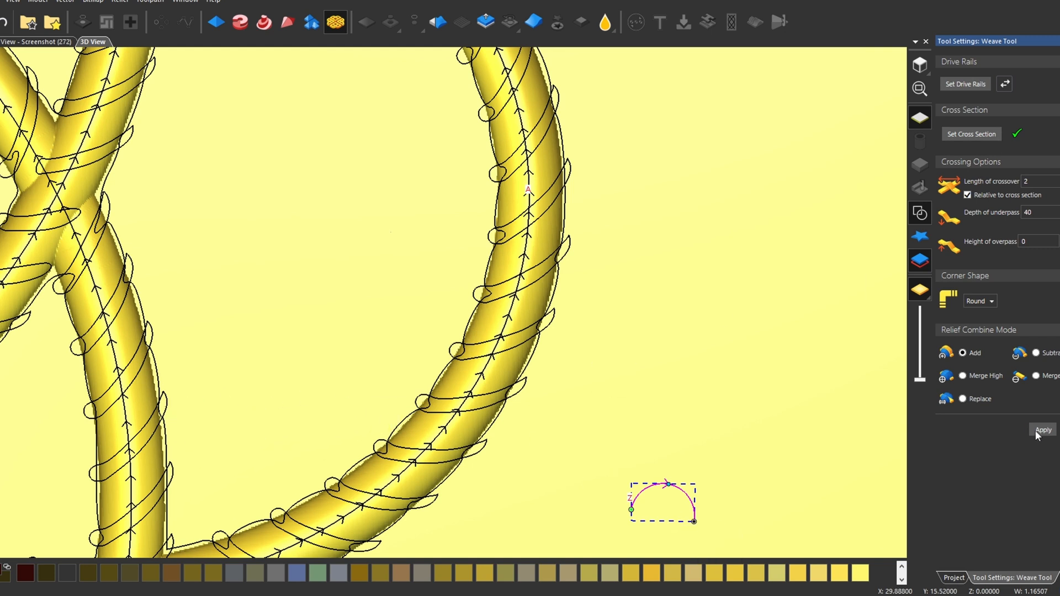
pyautogui.click(1043, 430)
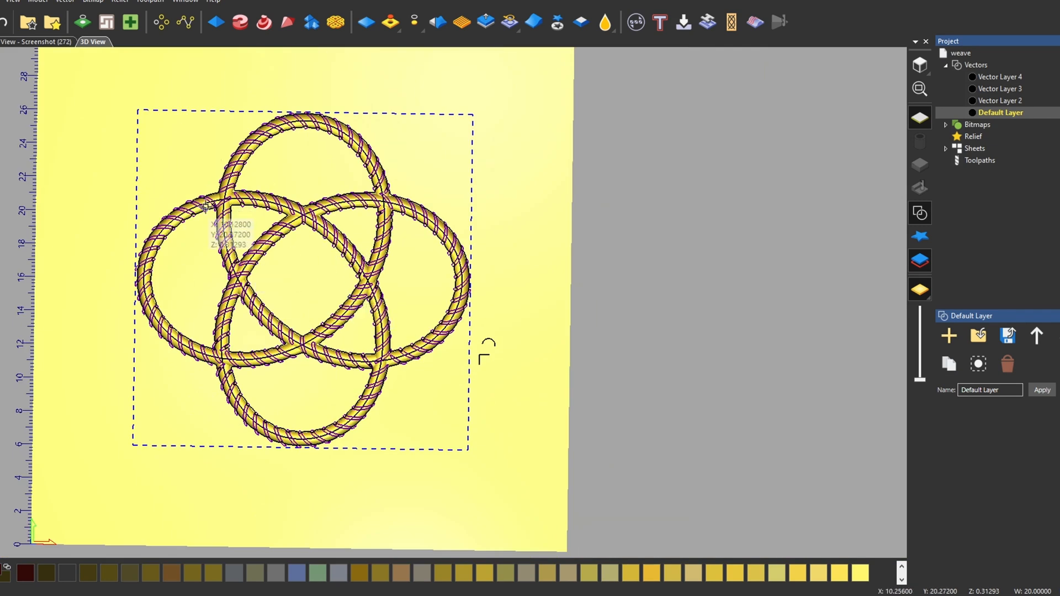
# Shape the selected slat vectors with a 45° square profile, subtracting from the relief.
pyautogui.click(213, 22)
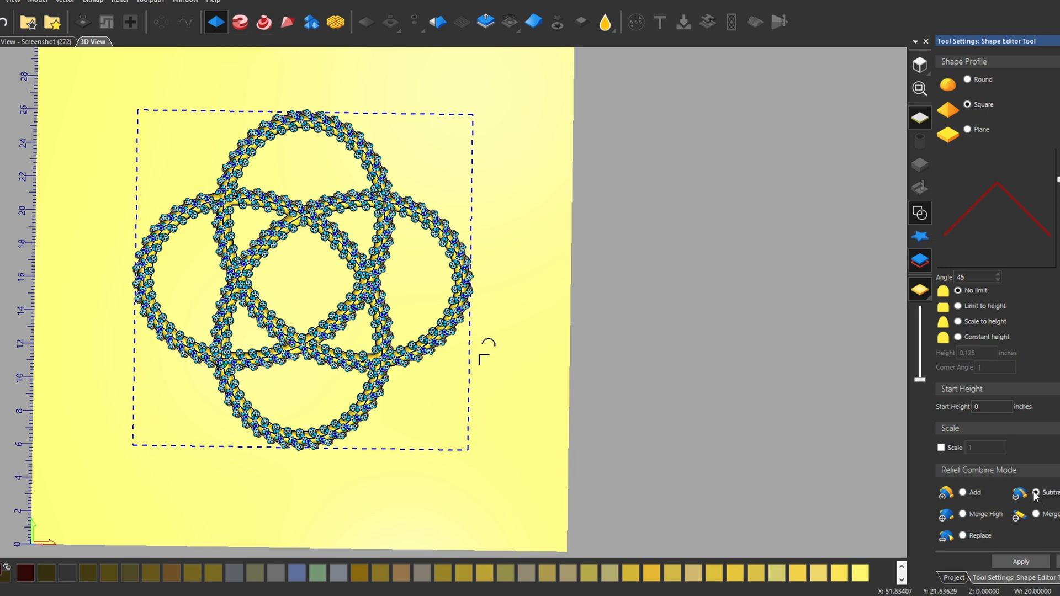
pyautogui.click(1038, 494)
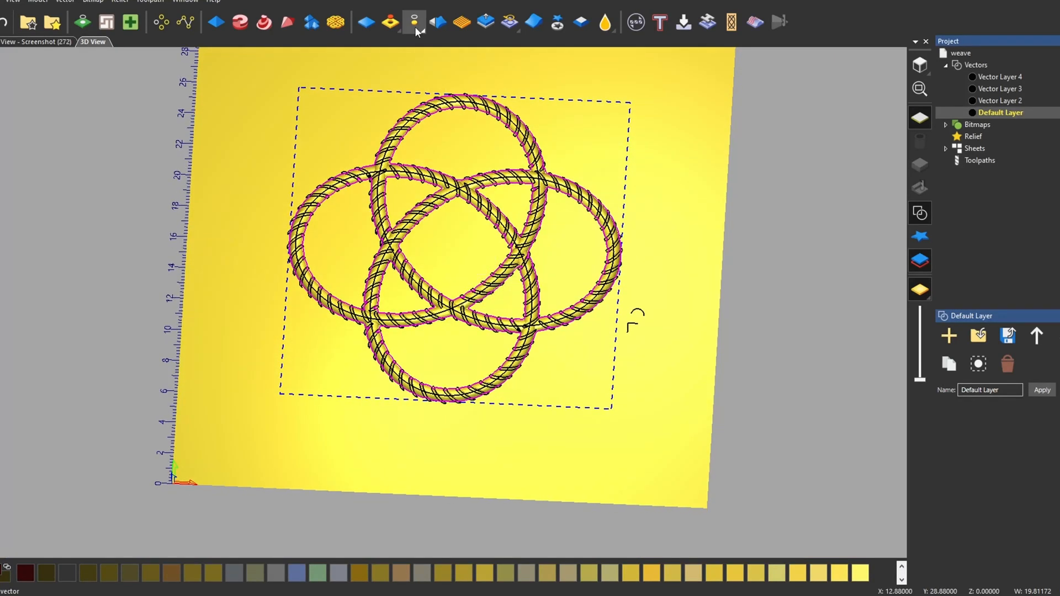
pyautogui.moveTo(413, 21)
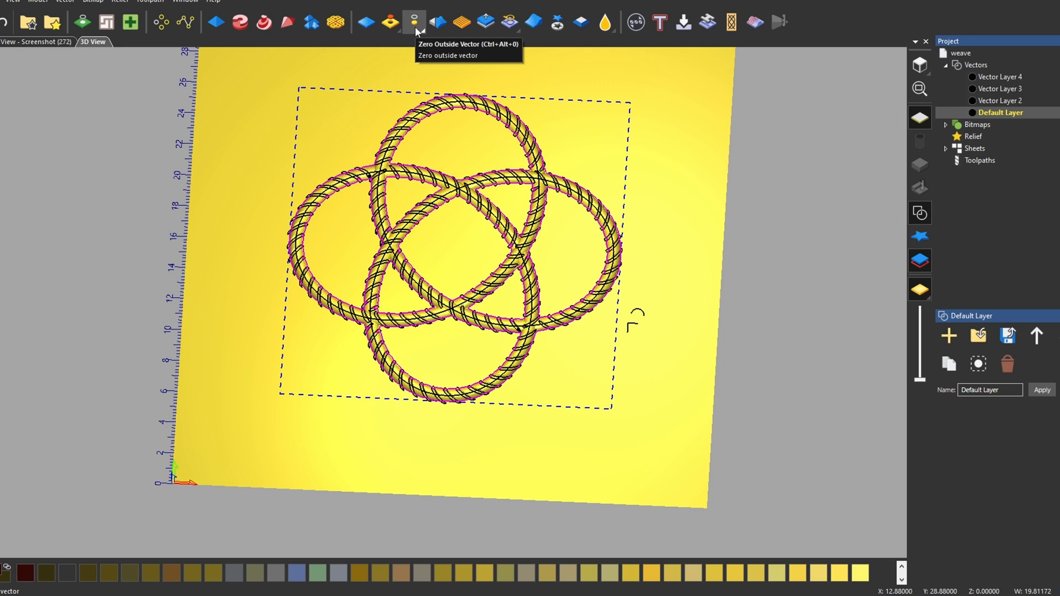
pyautogui.moveTo(898, 219)
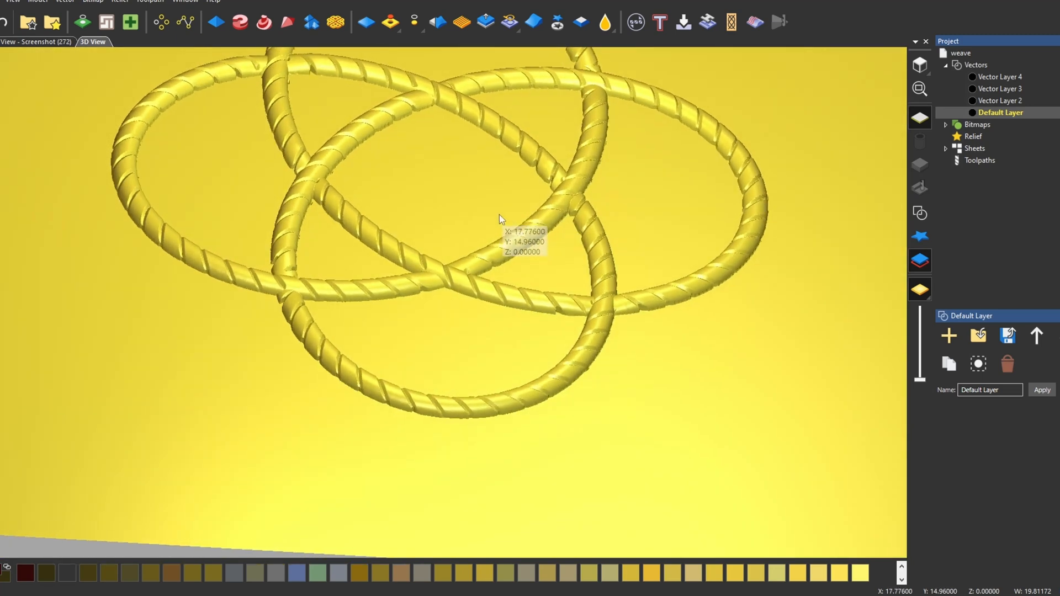
pyautogui.moveTo(500, 219); pyautogui.dragTo(466, 382)
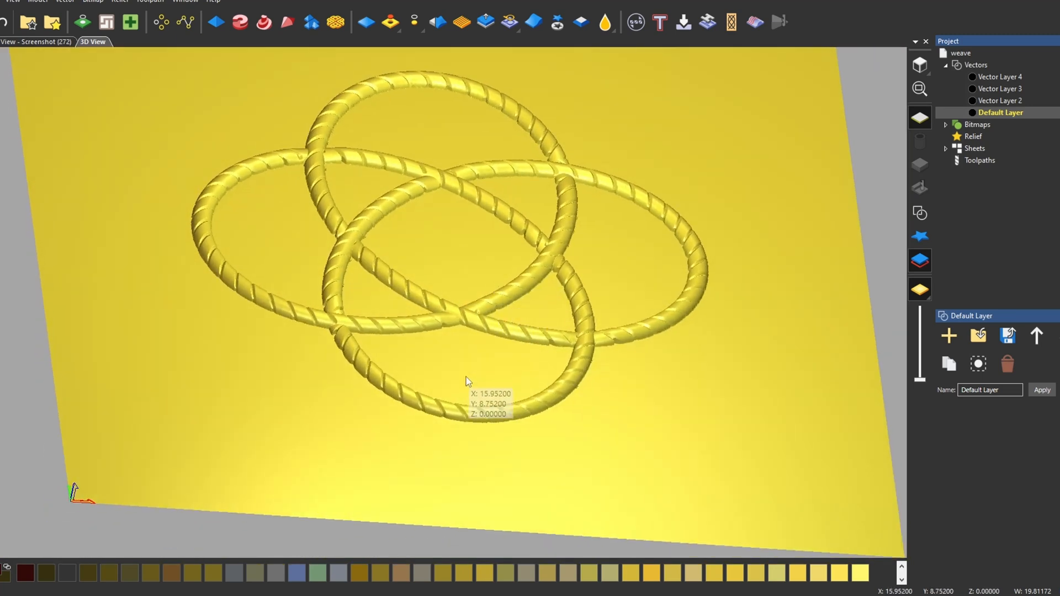
pyautogui.moveTo(676, 385)
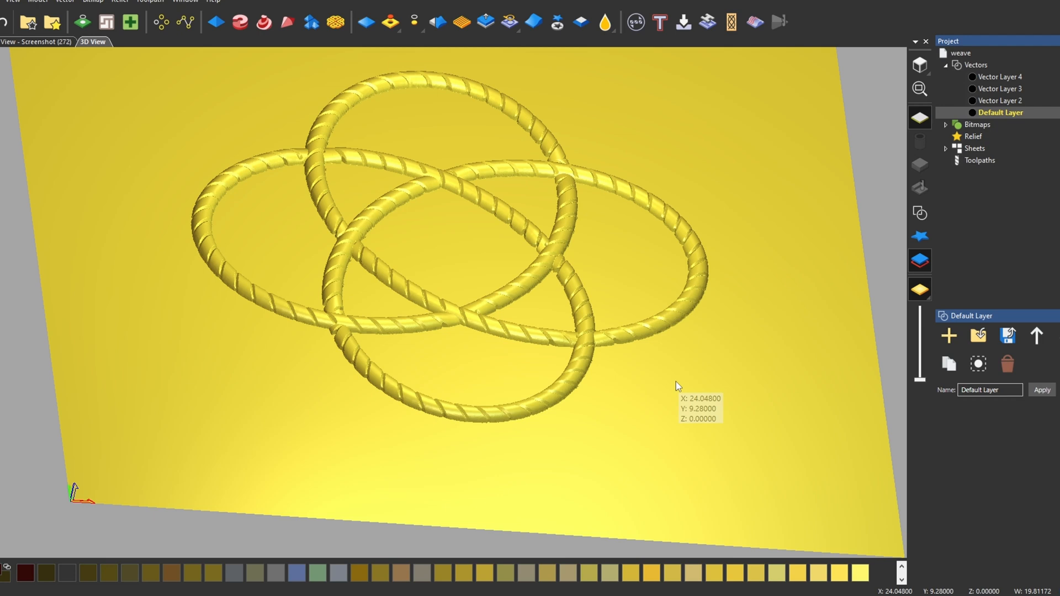